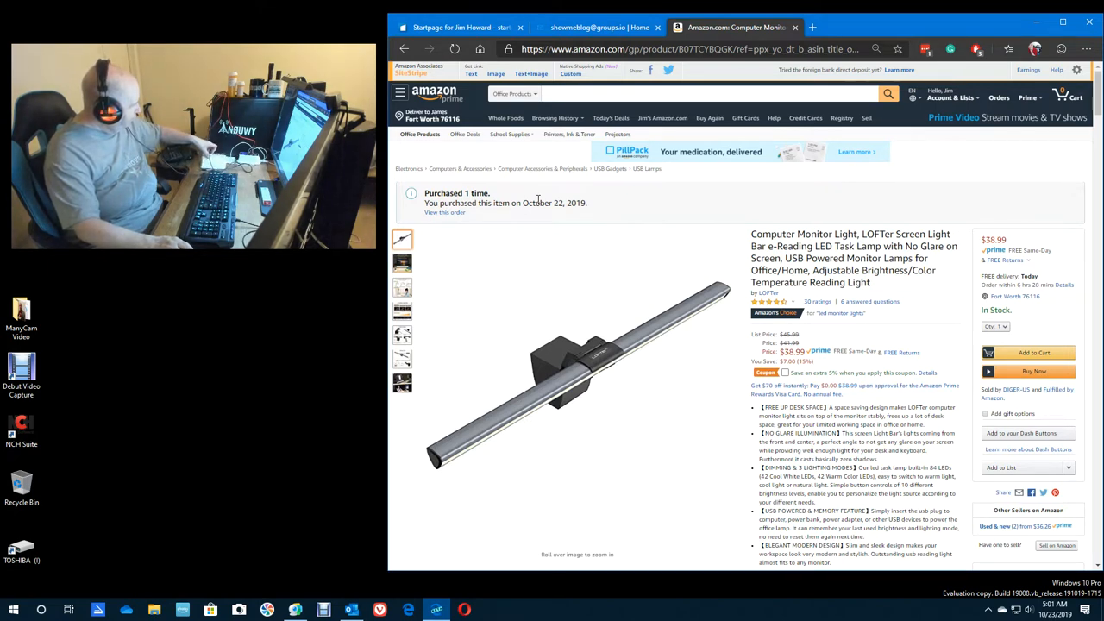
mouse_move(517, 328)
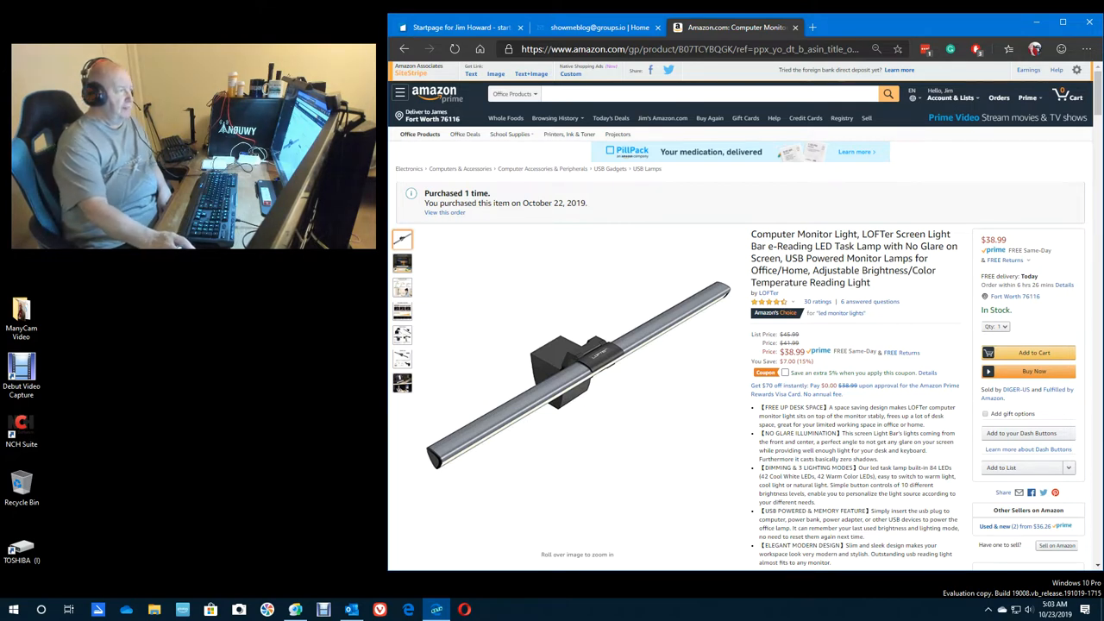
Step: Bring up the showmeblog group home page and look over its description and settings
click(595, 27)
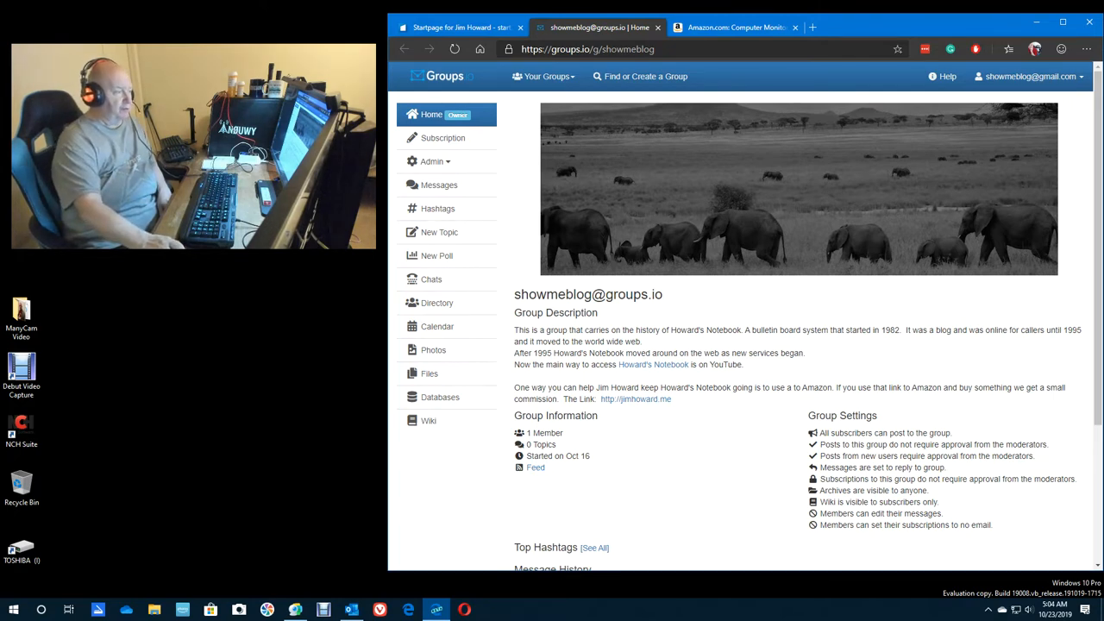
scroll(down, 3)
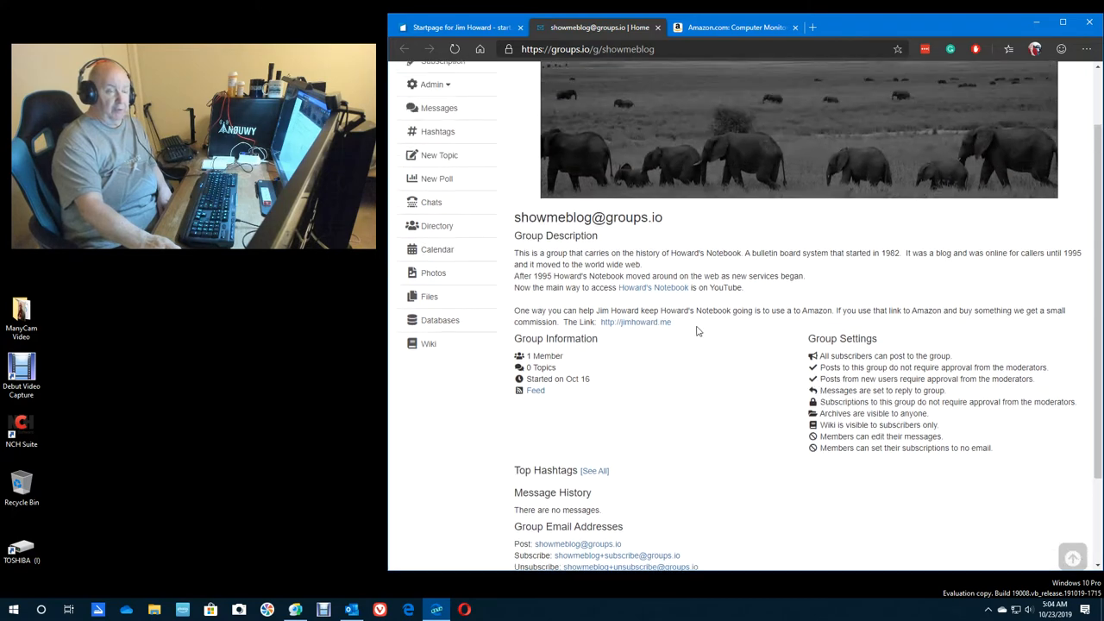
scroll(up, 3)
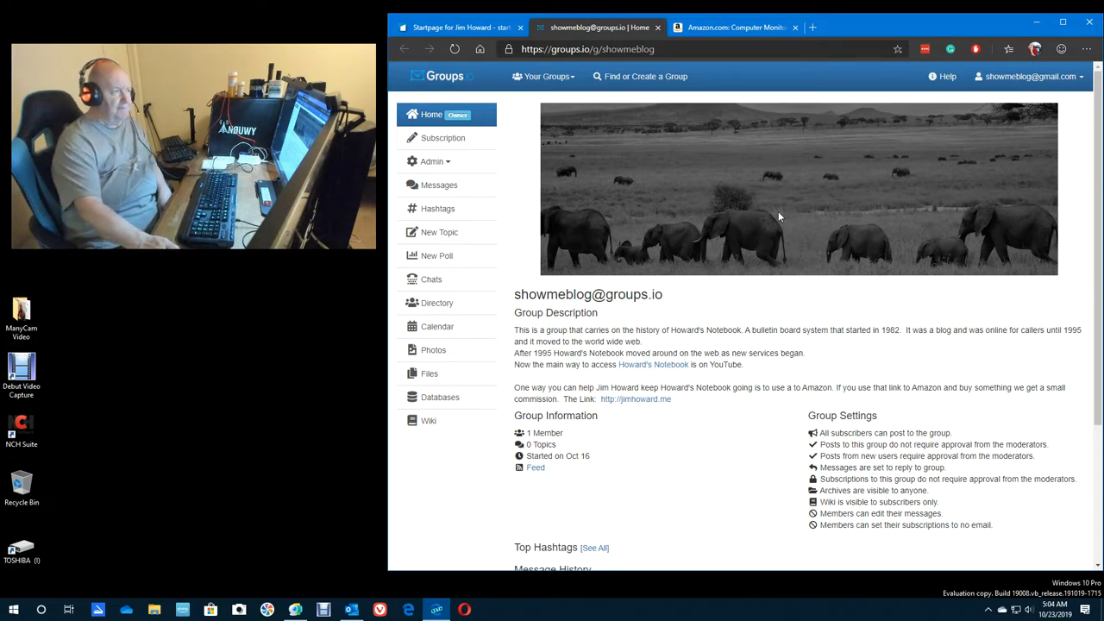
mouse_move(628, 97)
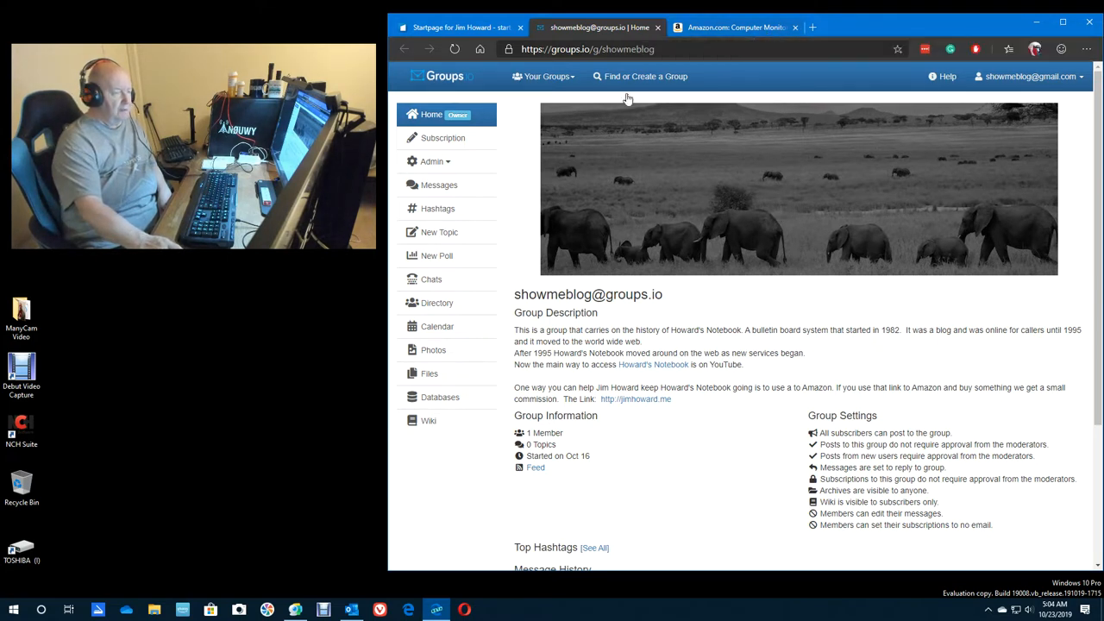
mouse_move(438, 185)
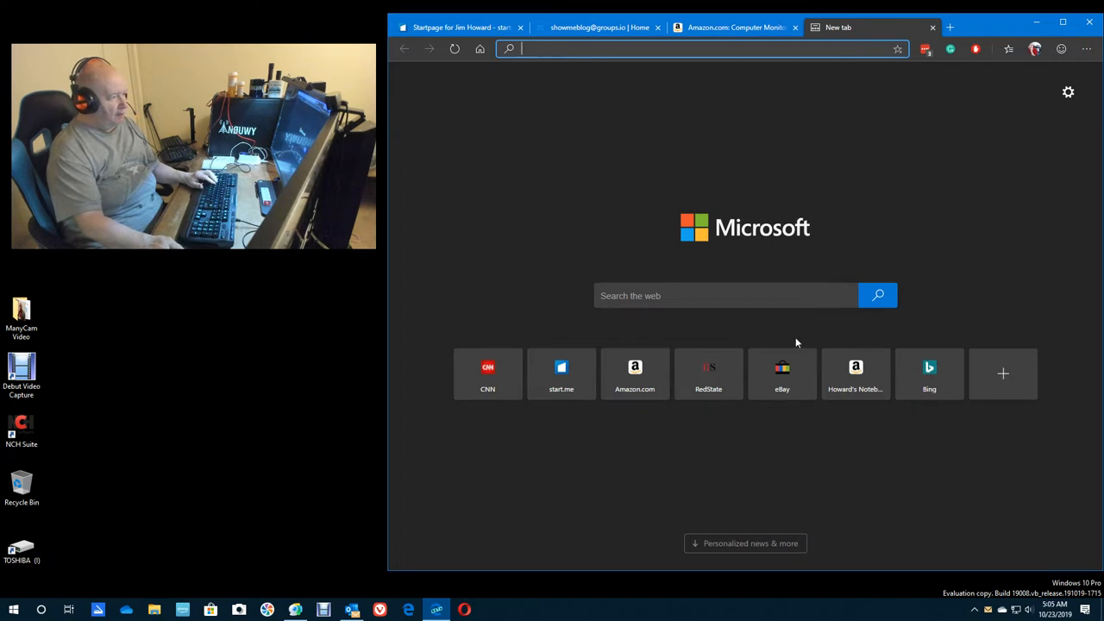
mouse_move(634, 372)
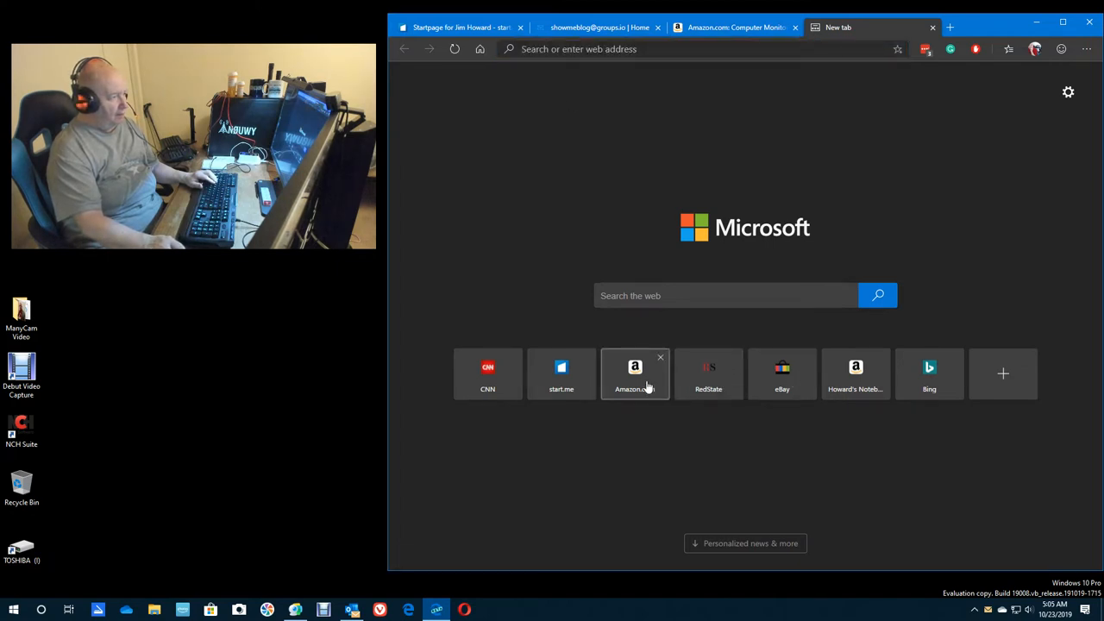
Step: Load Amazon's home page from the new tab and enter 'logitech g910' in its search box
click(634, 373)
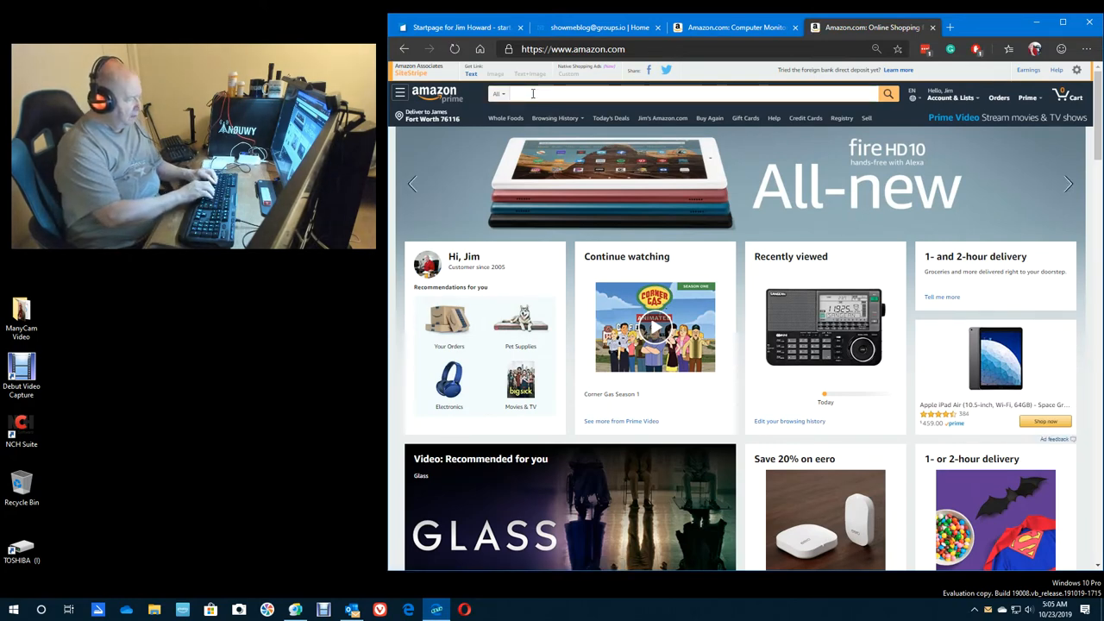
text(logitech)
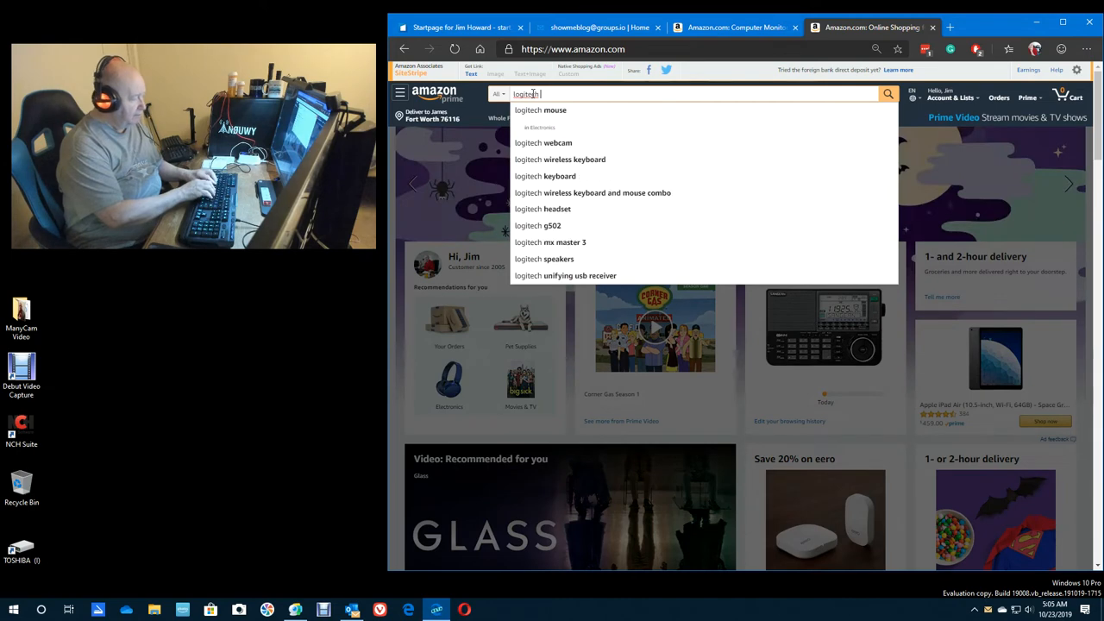
text(g)
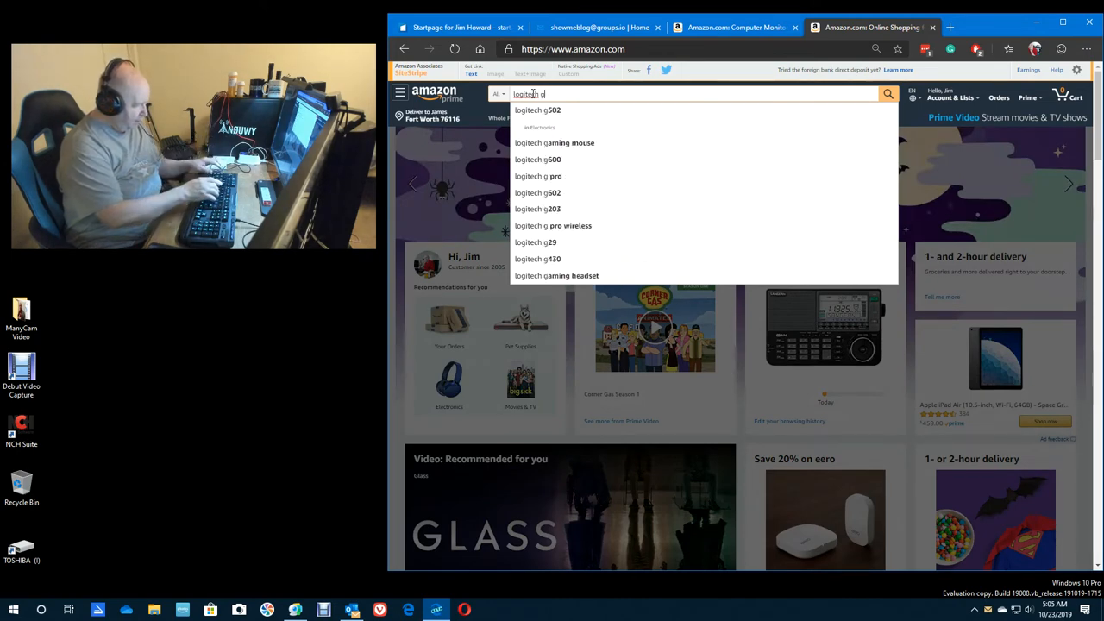
text(910)
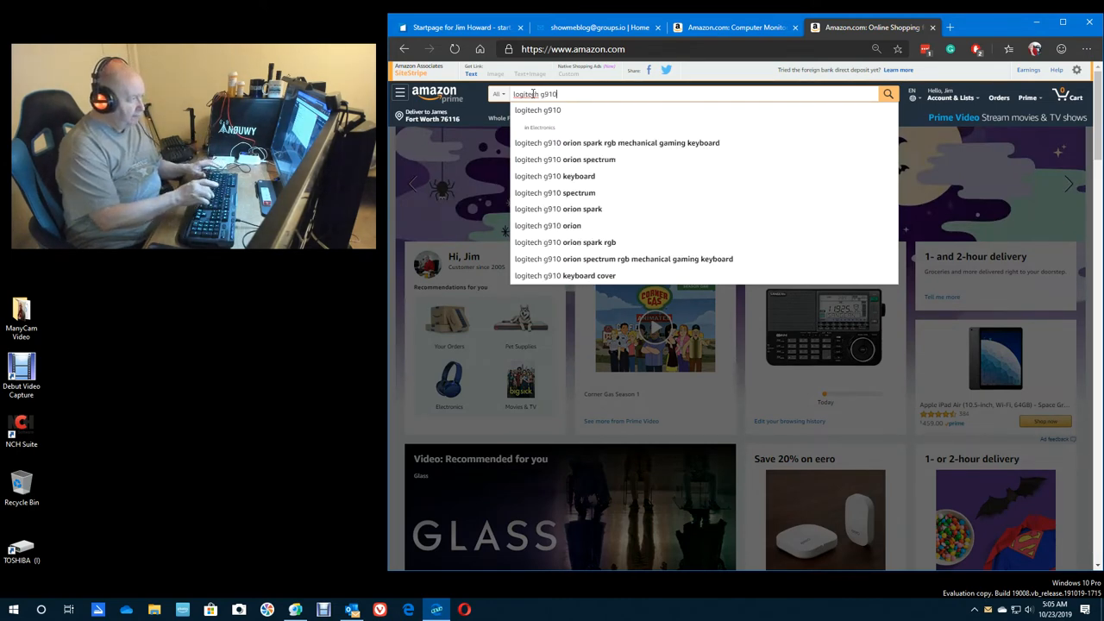
Step: Run the G910 search and open the G910 Orion Spark listing in a new tab
click(886, 93)
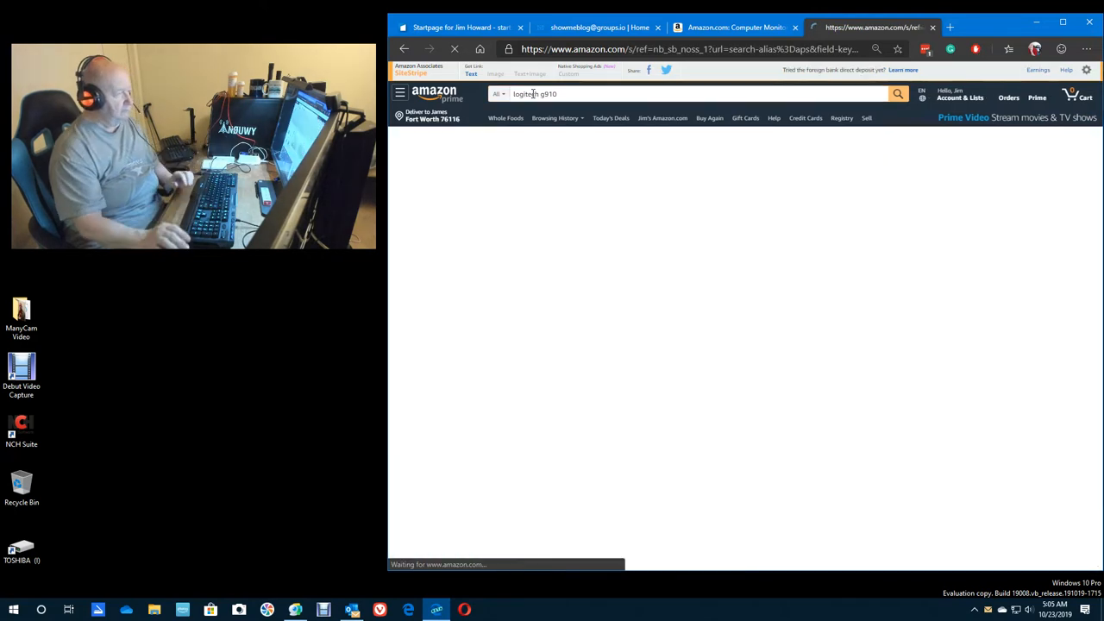
click(897, 93)
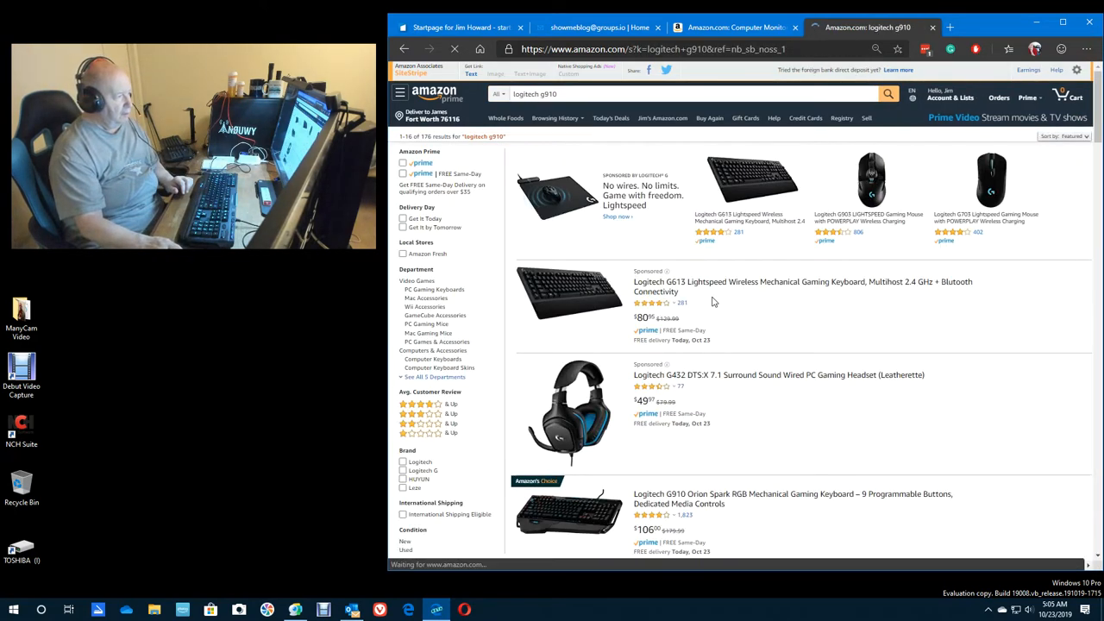
scroll(down, 3)
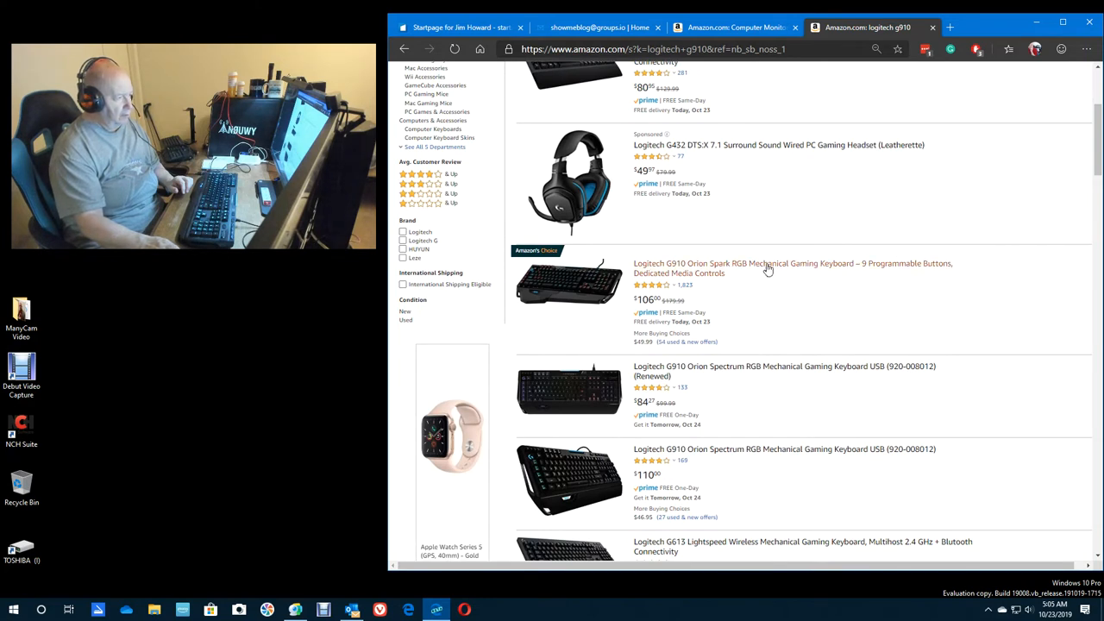
mouse_move(765, 268)
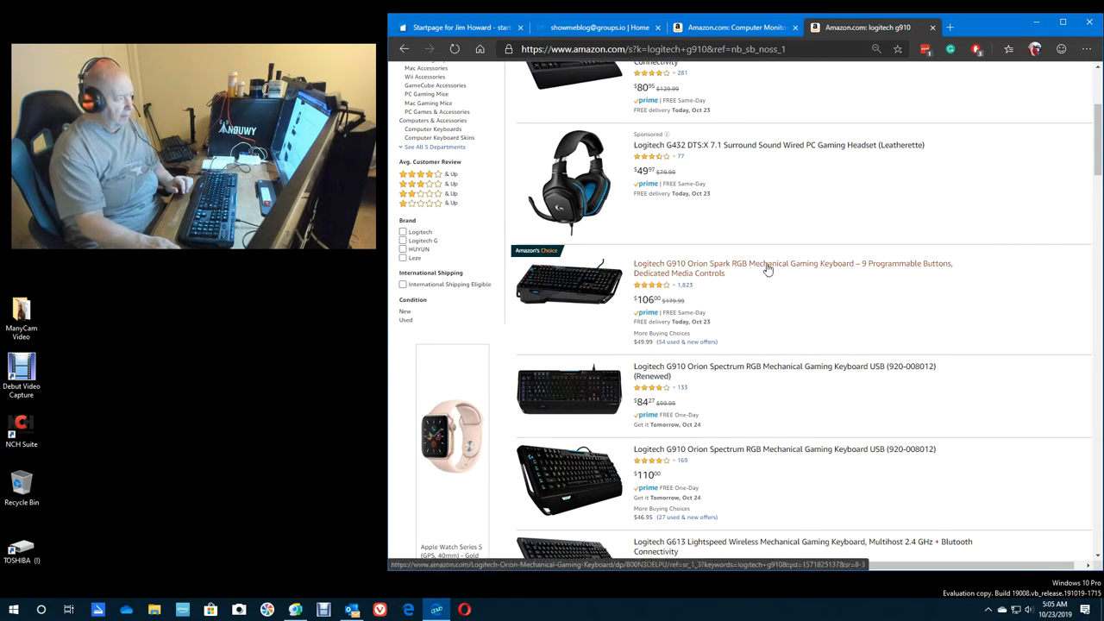
right_click(768, 267)
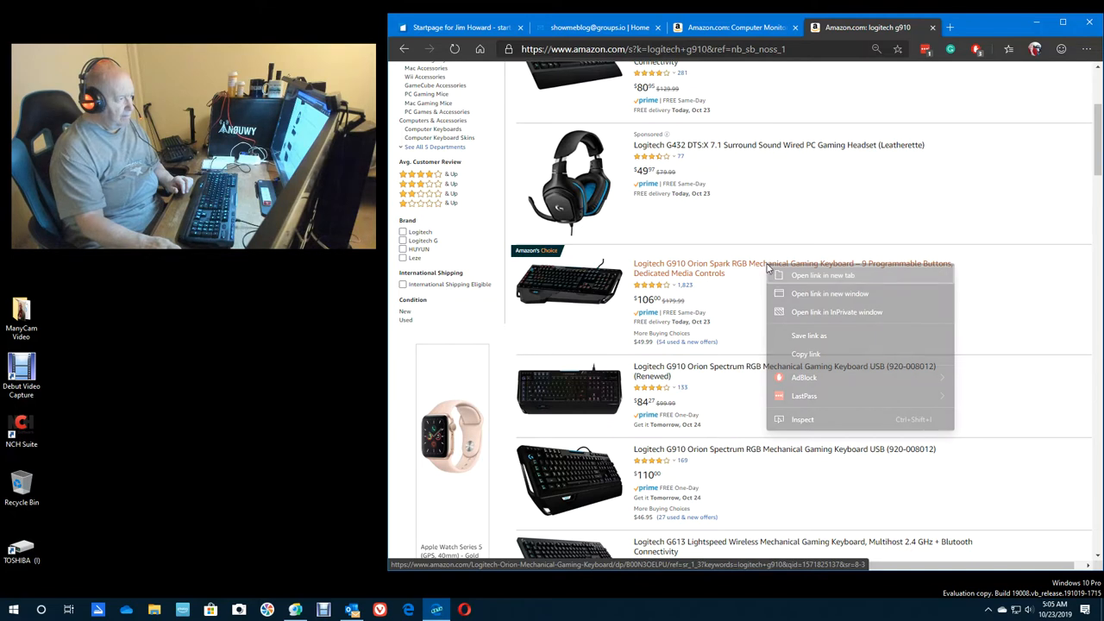
click(821, 274)
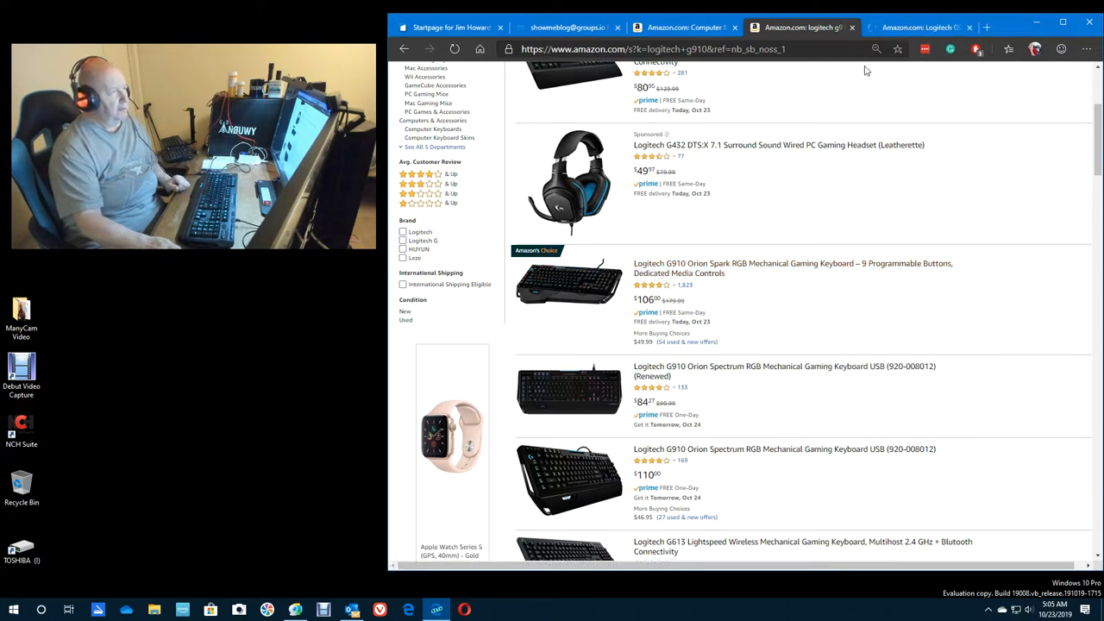
mouse_move(918, 28)
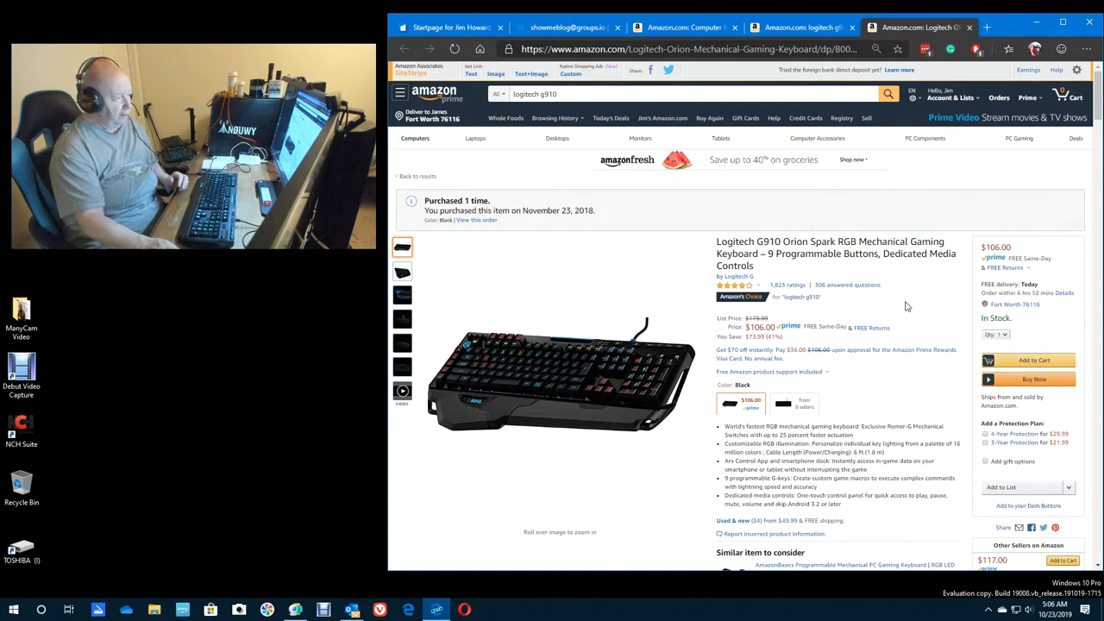
mouse_move(821, 197)
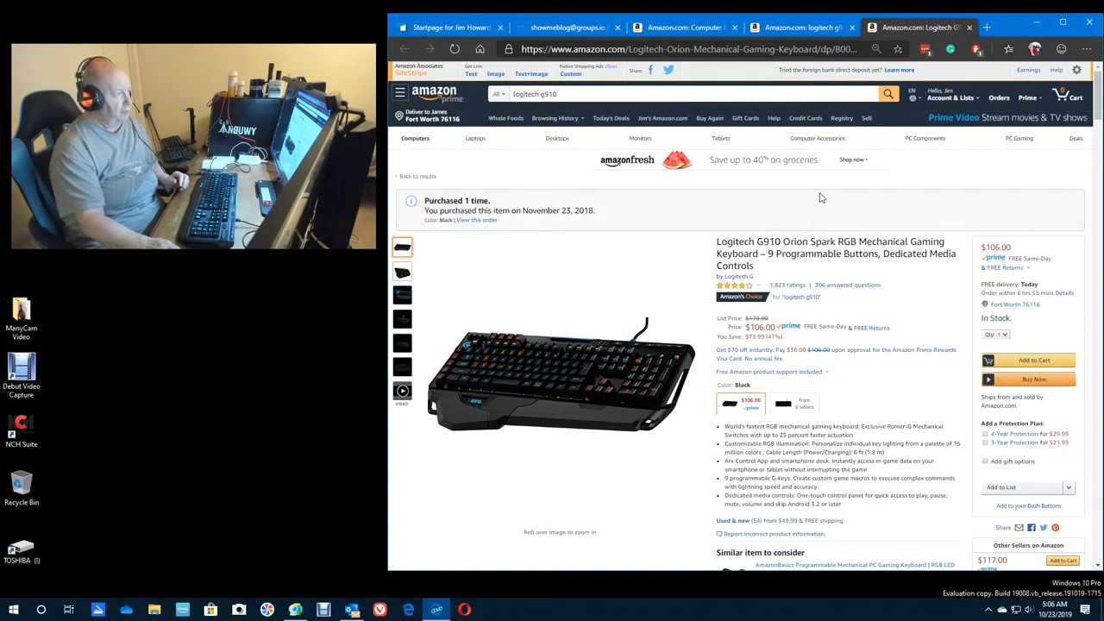
Step: Return to the G910 results and scroll back up to the search box
click(802, 28)
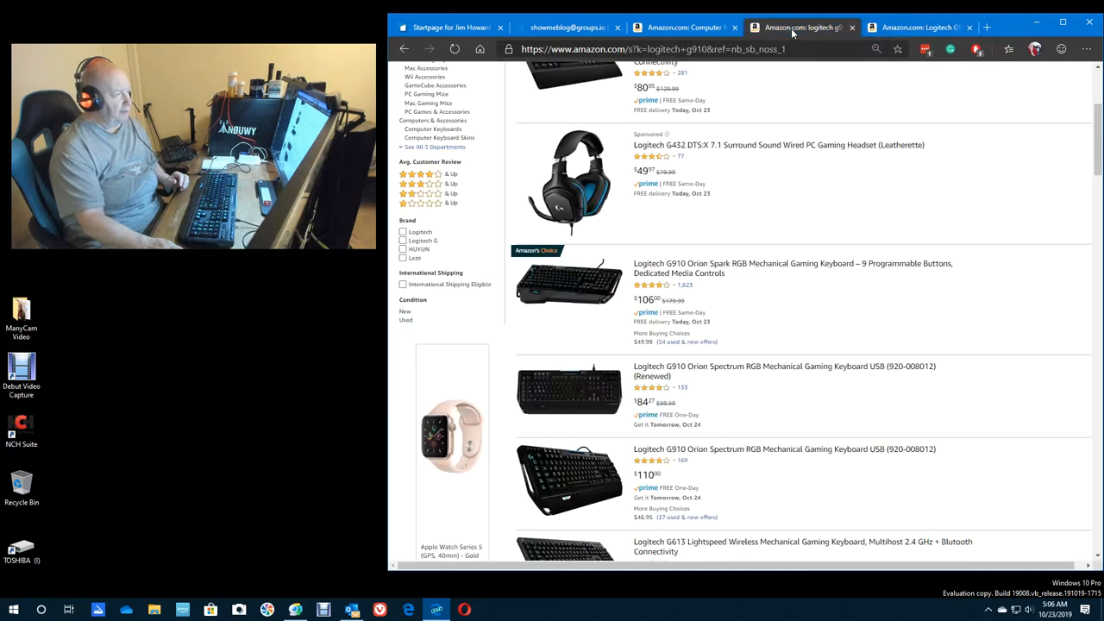
scroll(up, 3)
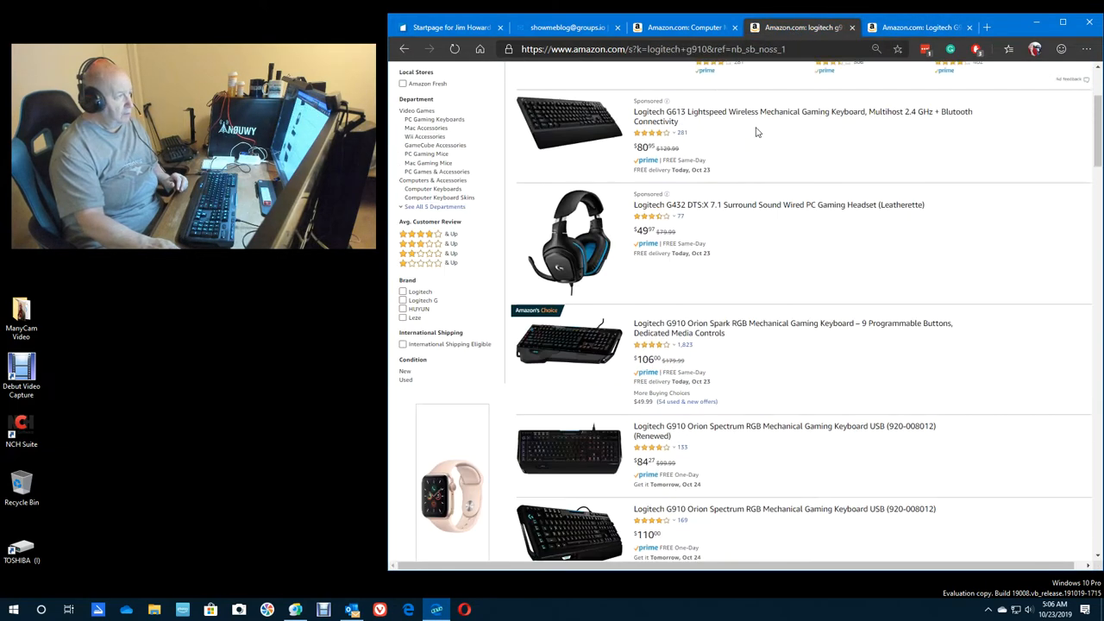
scroll(up, 3)
text(l)
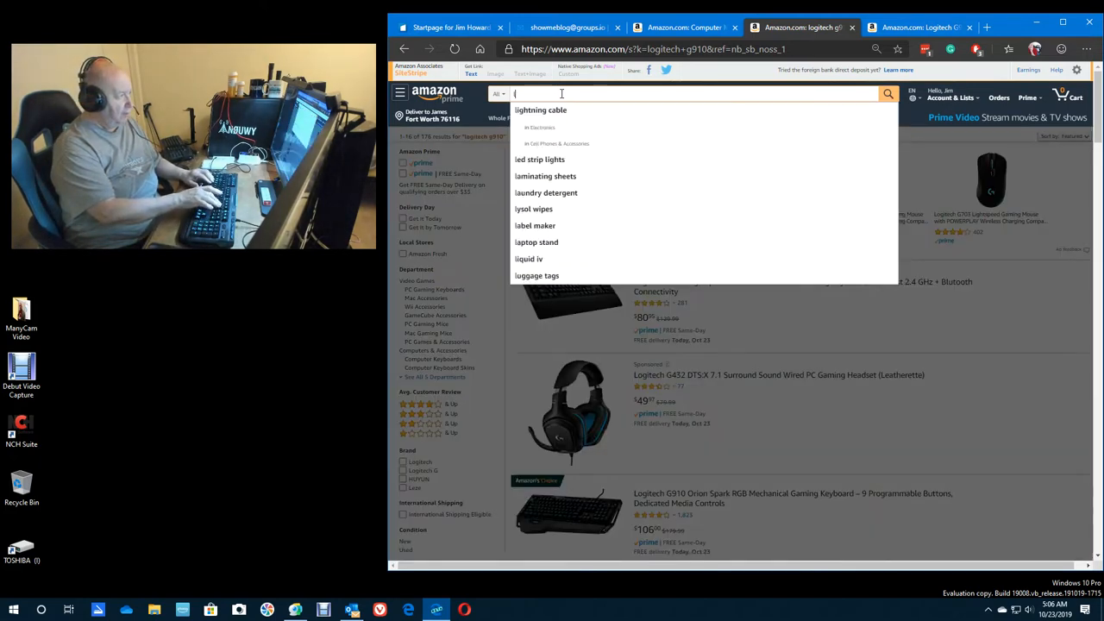
Step: Search Amazon for 'das' and choose the 'das keyboard 4 professional' suggestion
text(das kekyboard)
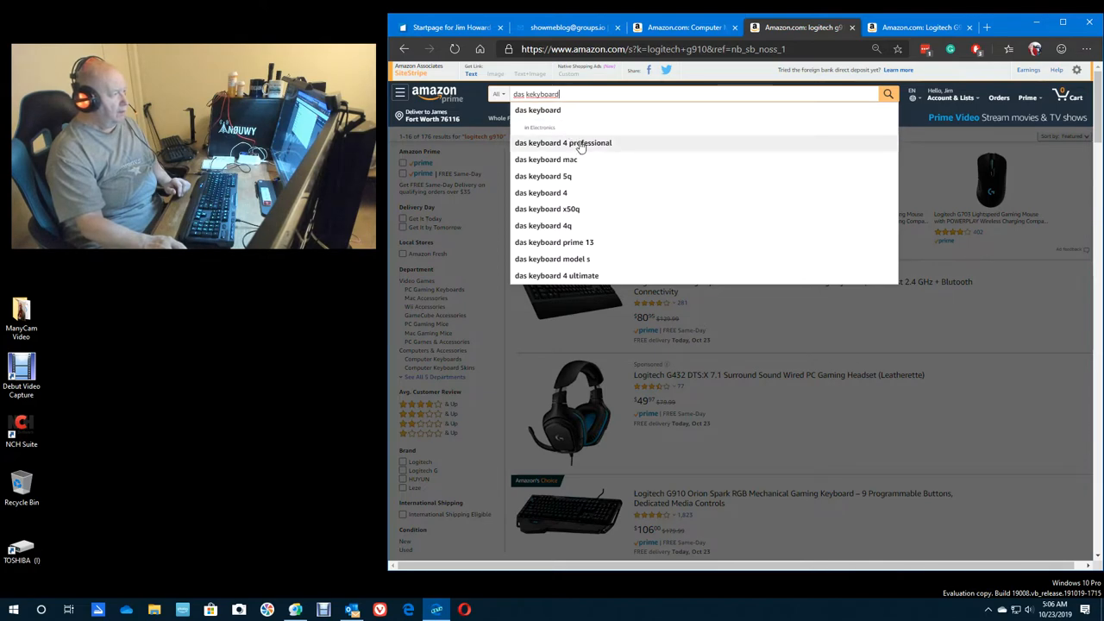
click(562, 141)
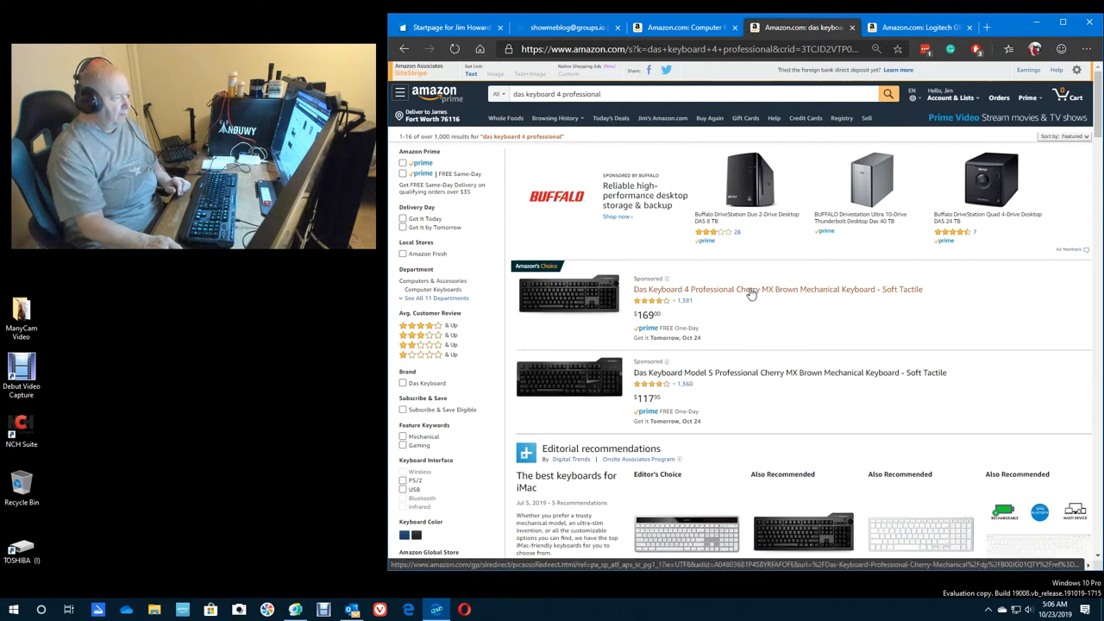
mouse_move(893, 347)
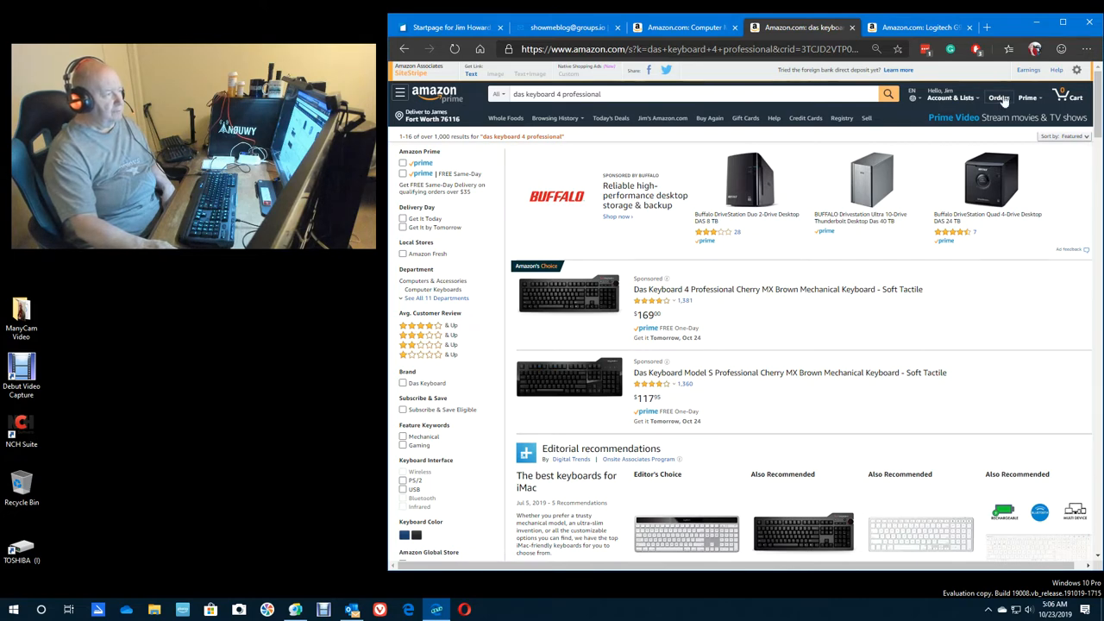
Step: Search past Amazon orders for 'das keyboard'
click(998, 96)
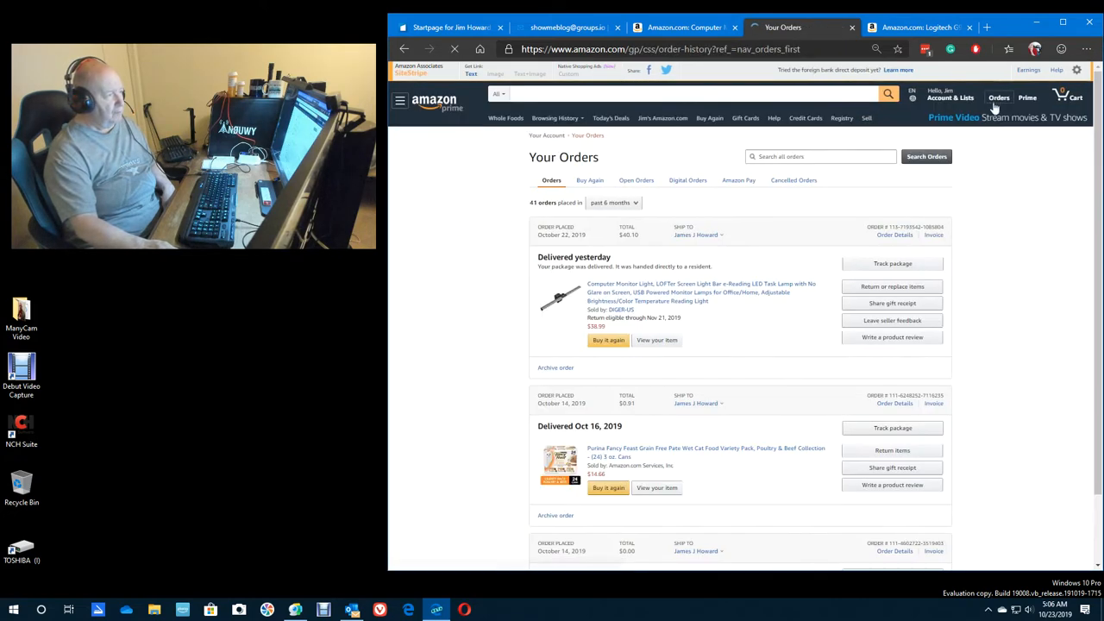
click(819, 155)
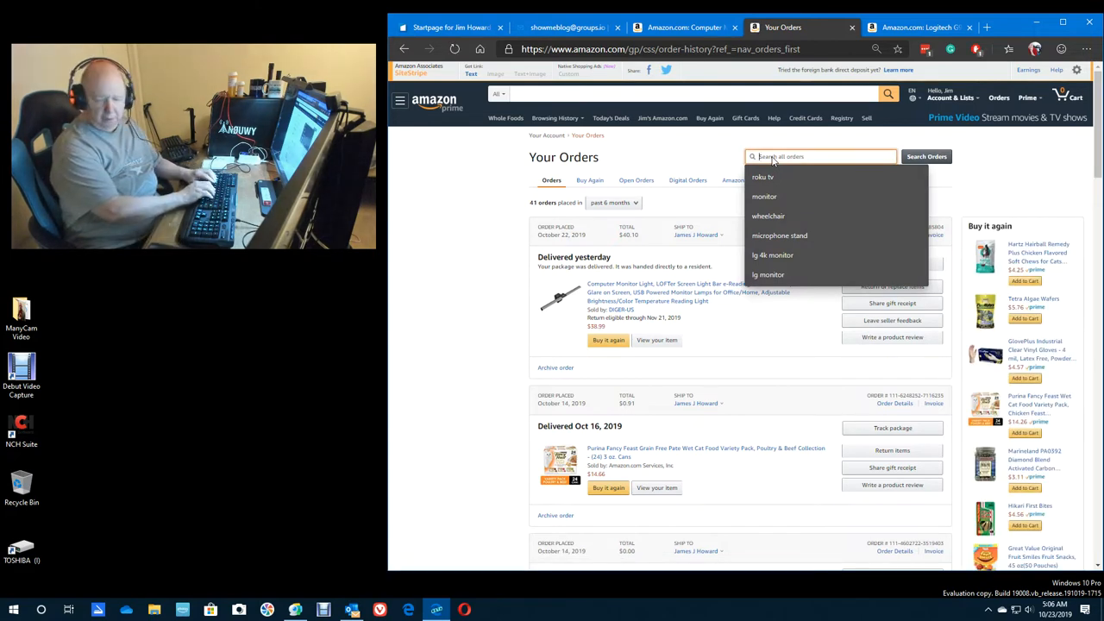
text(del)
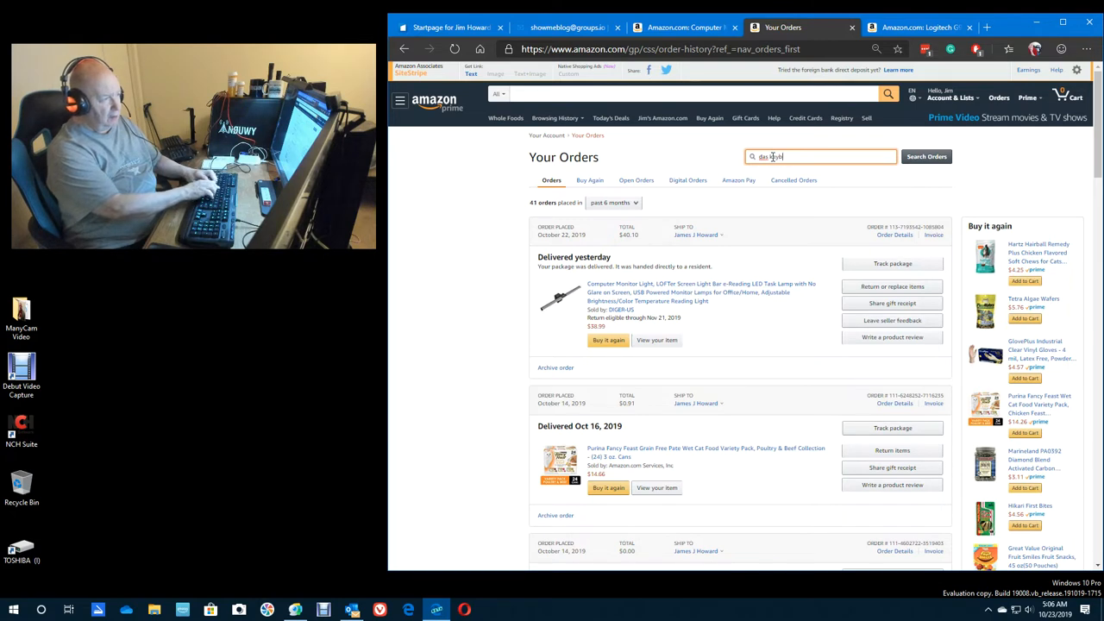
text(keyboard)
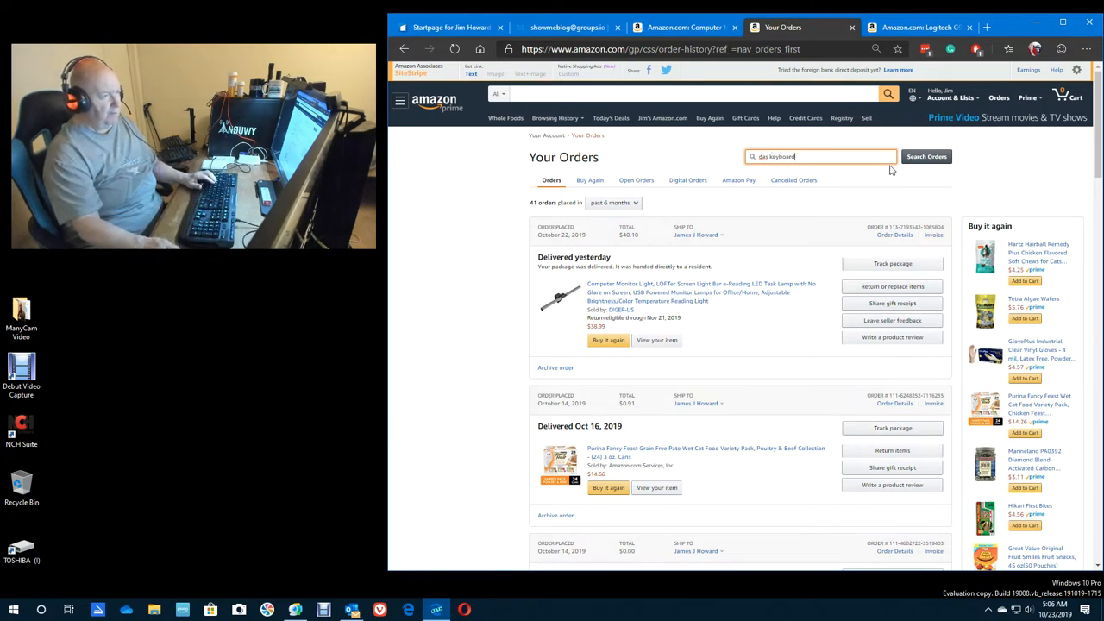
click(926, 155)
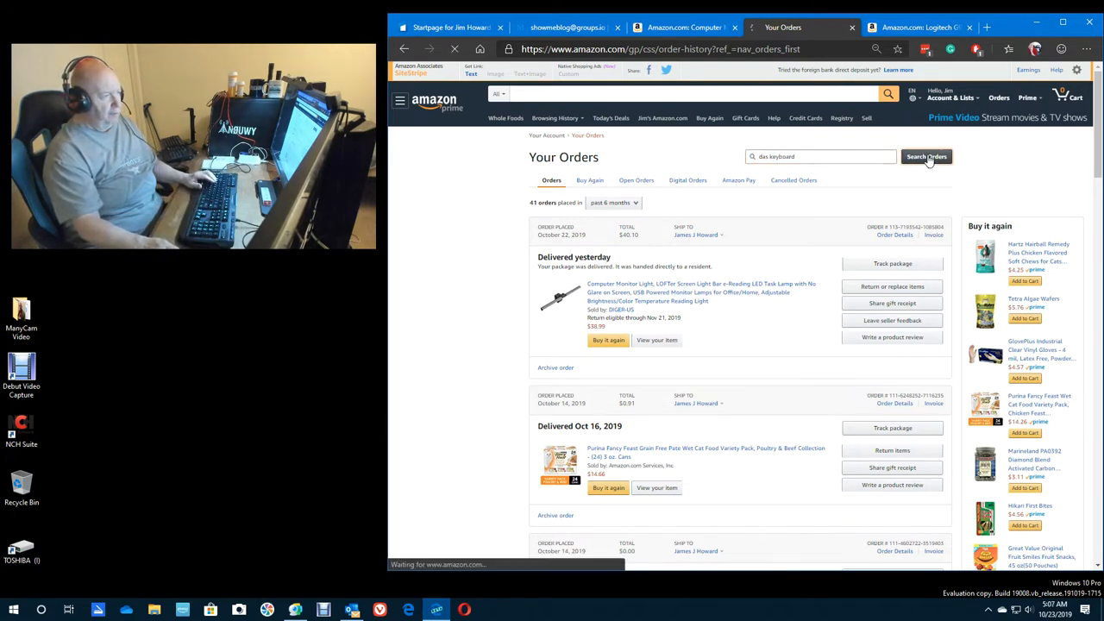
click(926, 155)
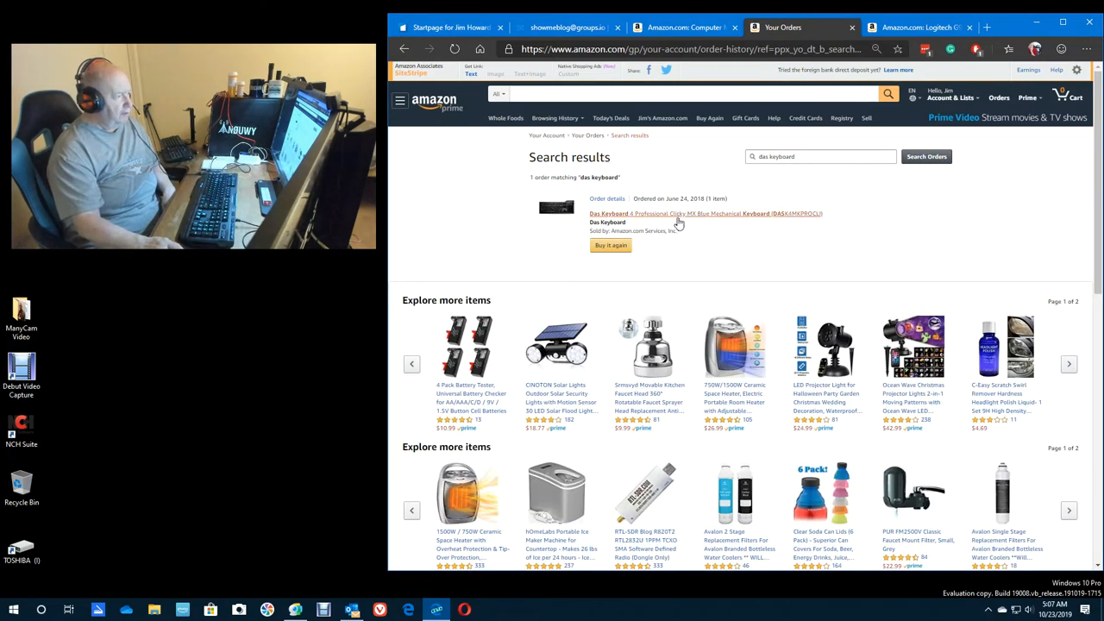
Step: Open the purchased Das Keyboard 4 Professional product page from the June 2018 order
click(703, 214)
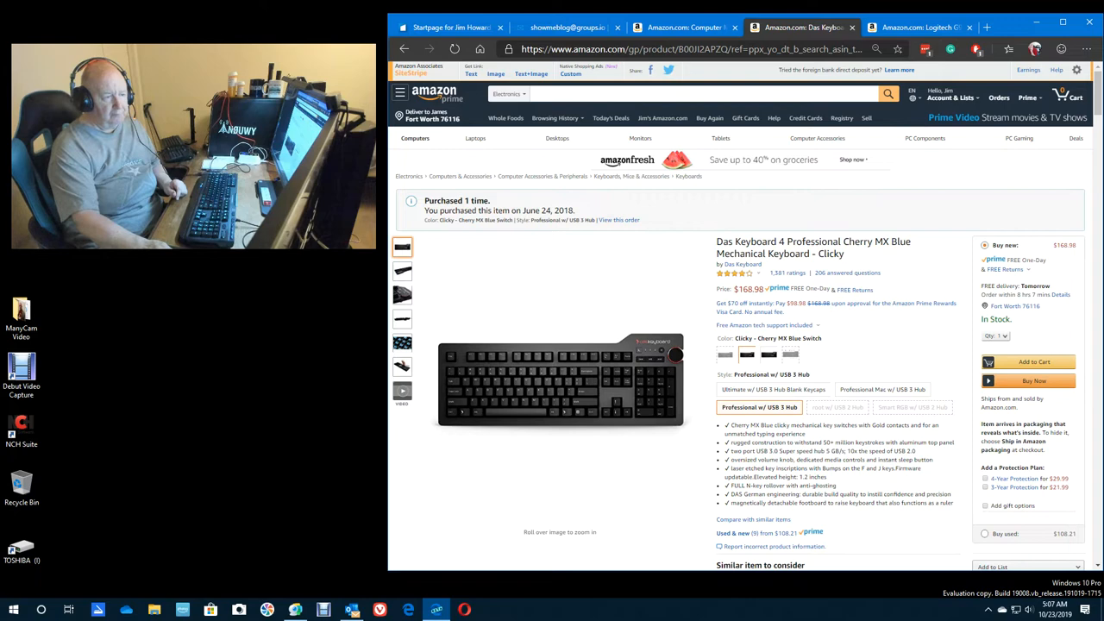
click(593, 27)
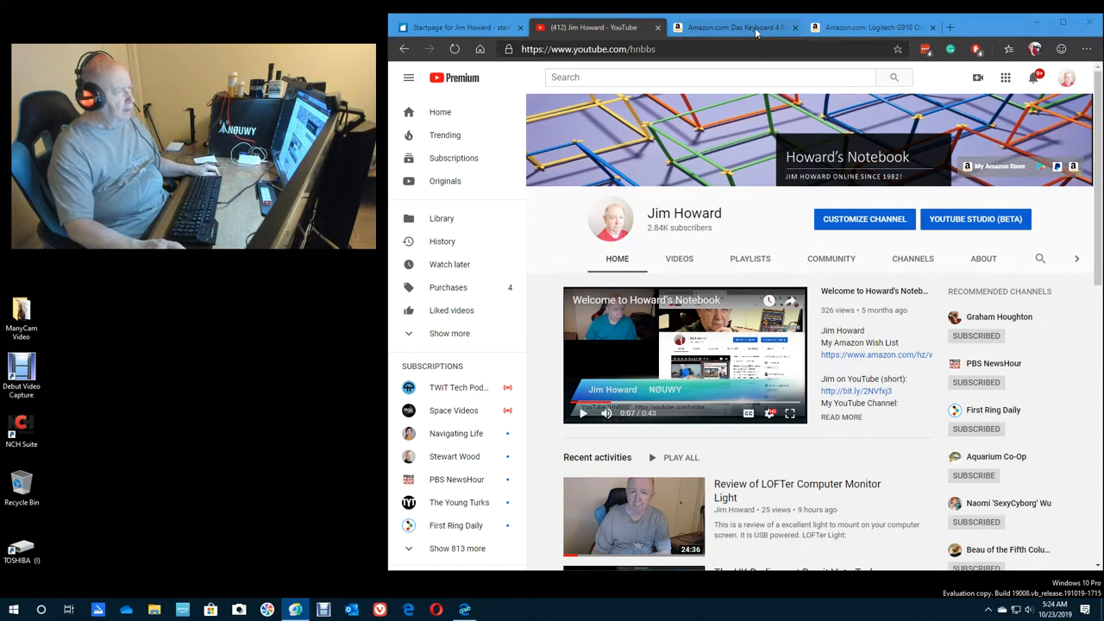
Step: Return to the Das Keyboard 4 Professional Cherry MX Brown page and zoom its main photo
click(733, 27)
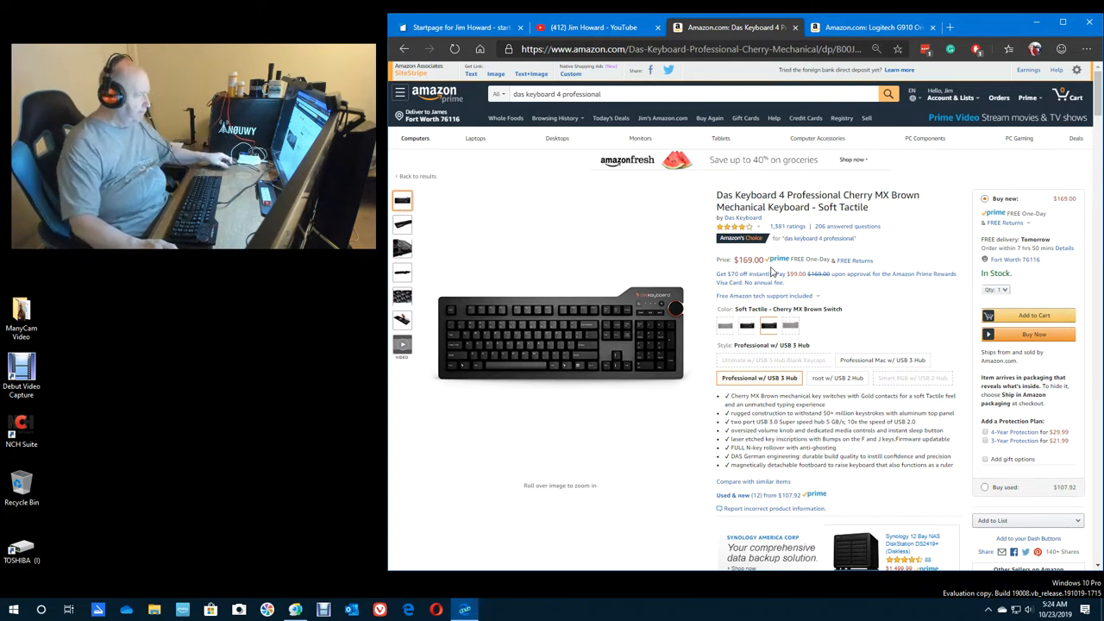
click(559, 336)
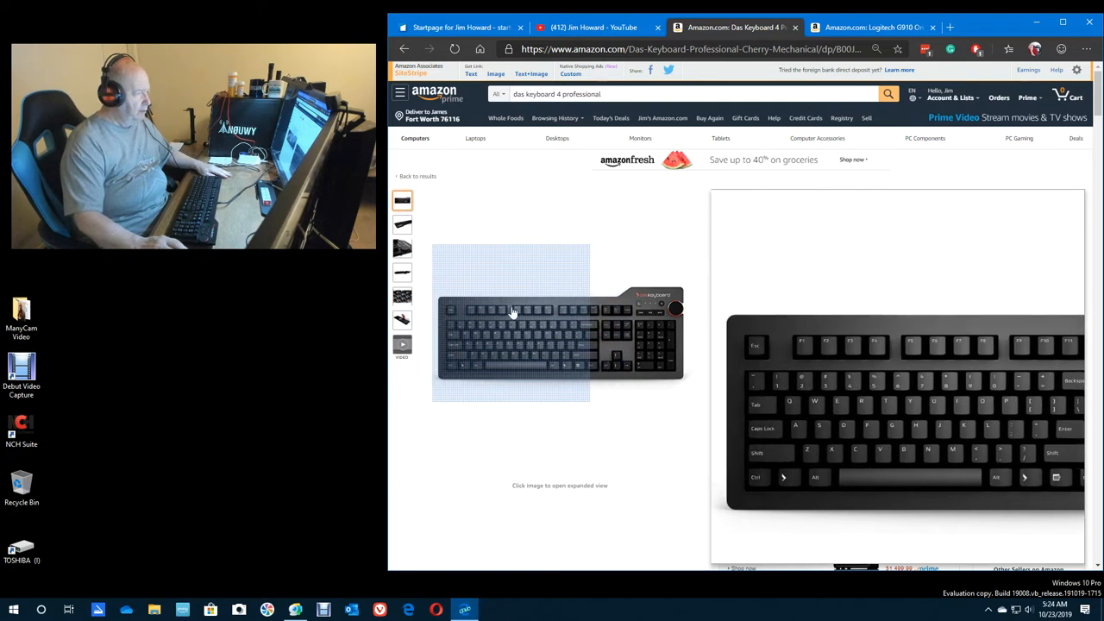
mouse_move(517, 342)
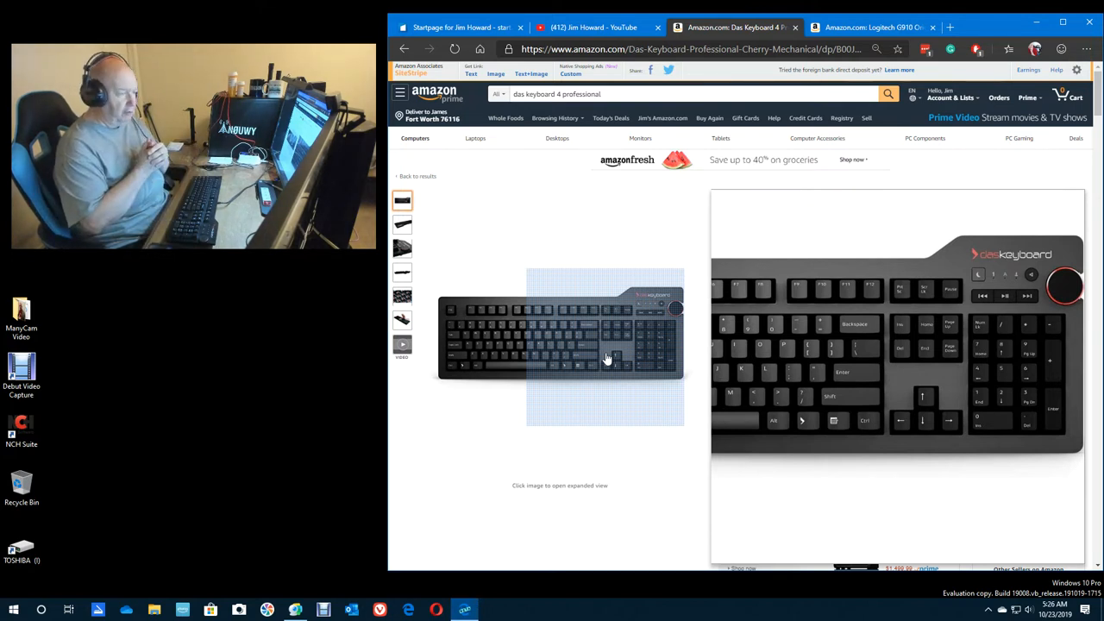
mouse_move(604, 336)
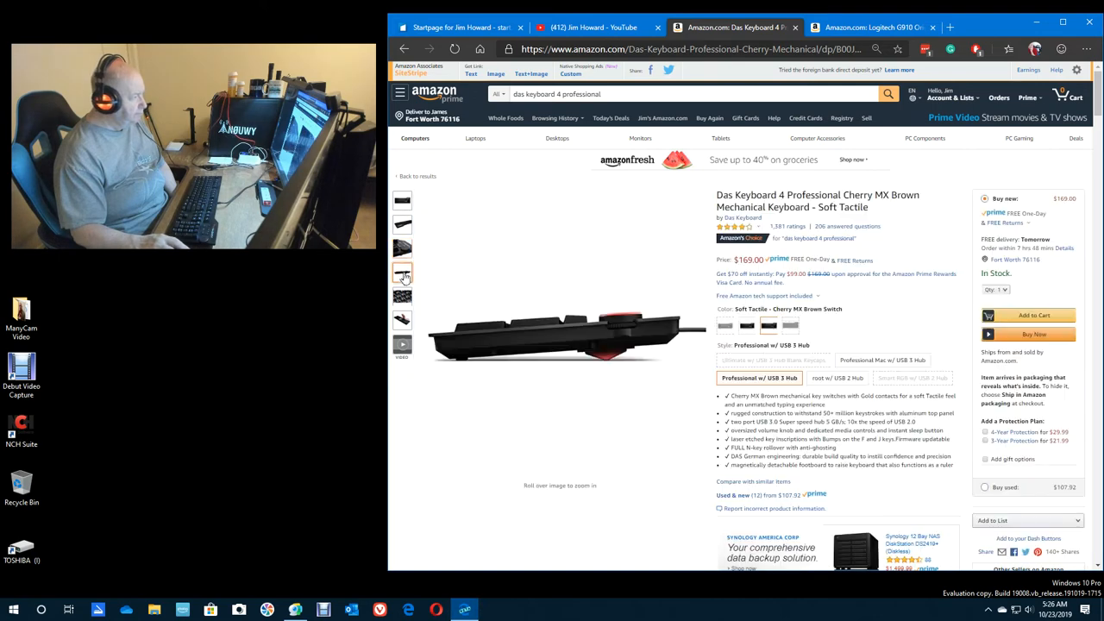
mouse_move(624, 348)
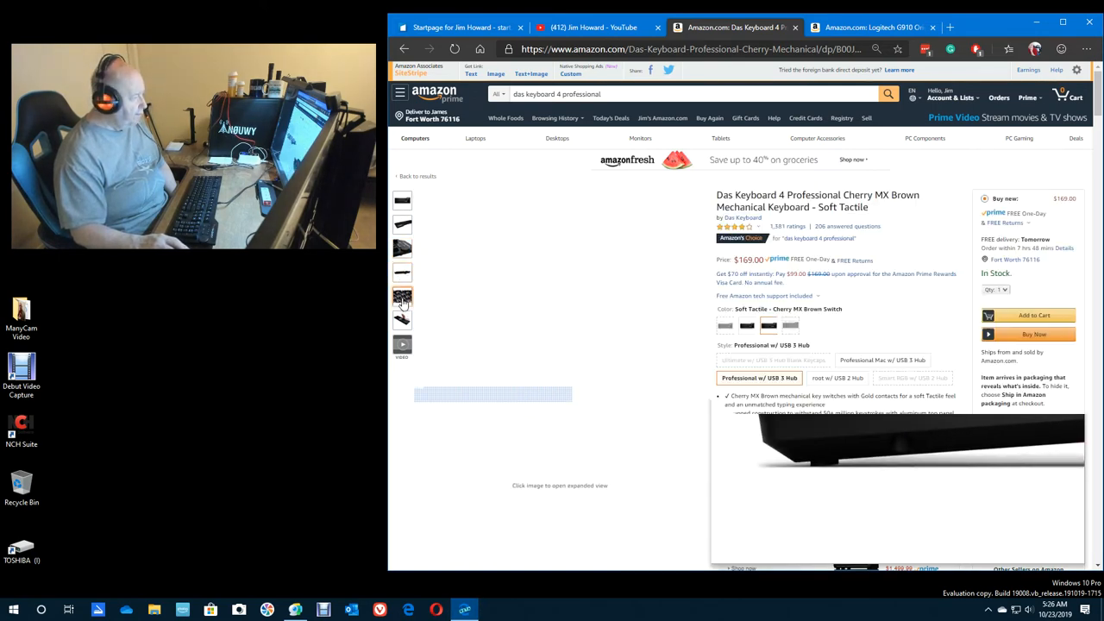
Step: Cycle through the Das Keyboard 4 product image thumbnails to the video thumbnail
click(402, 319)
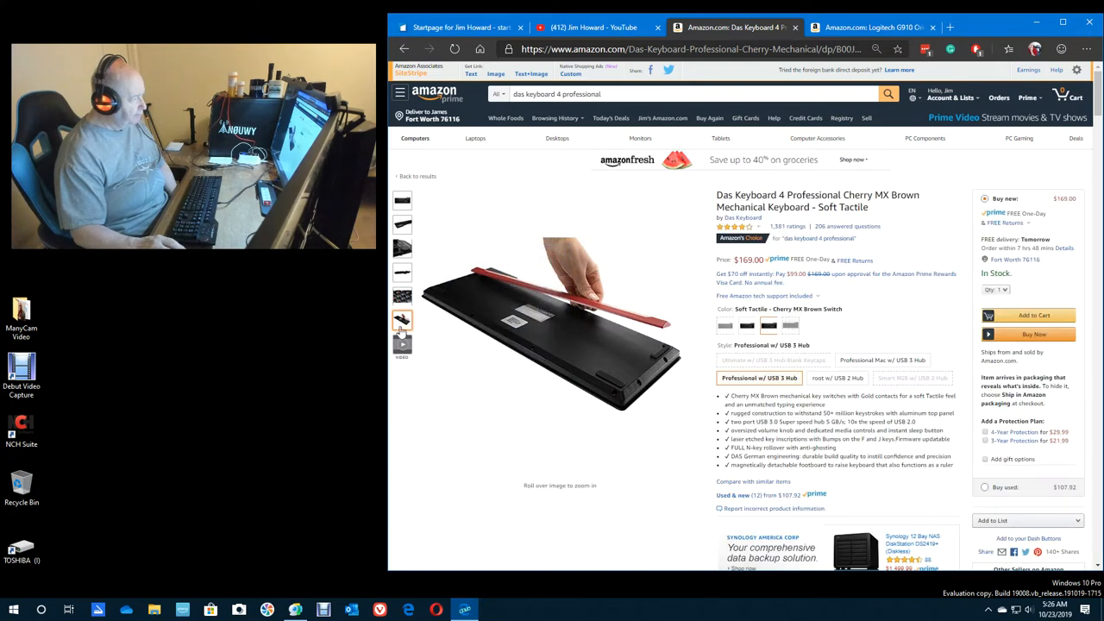
click(402, 345)
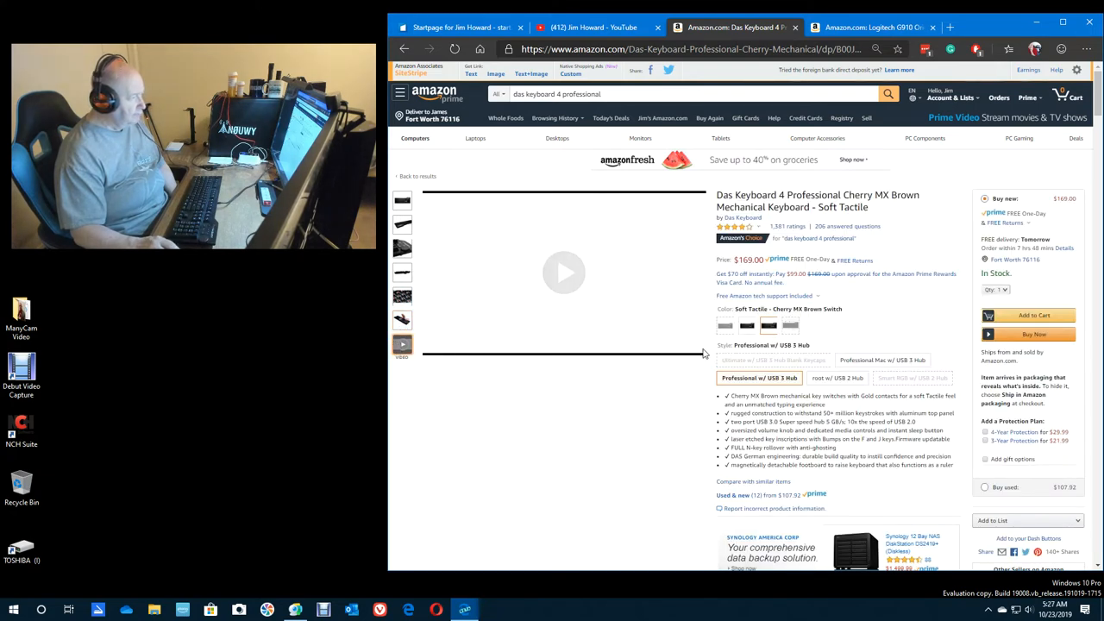
mouse_move(870, 27)
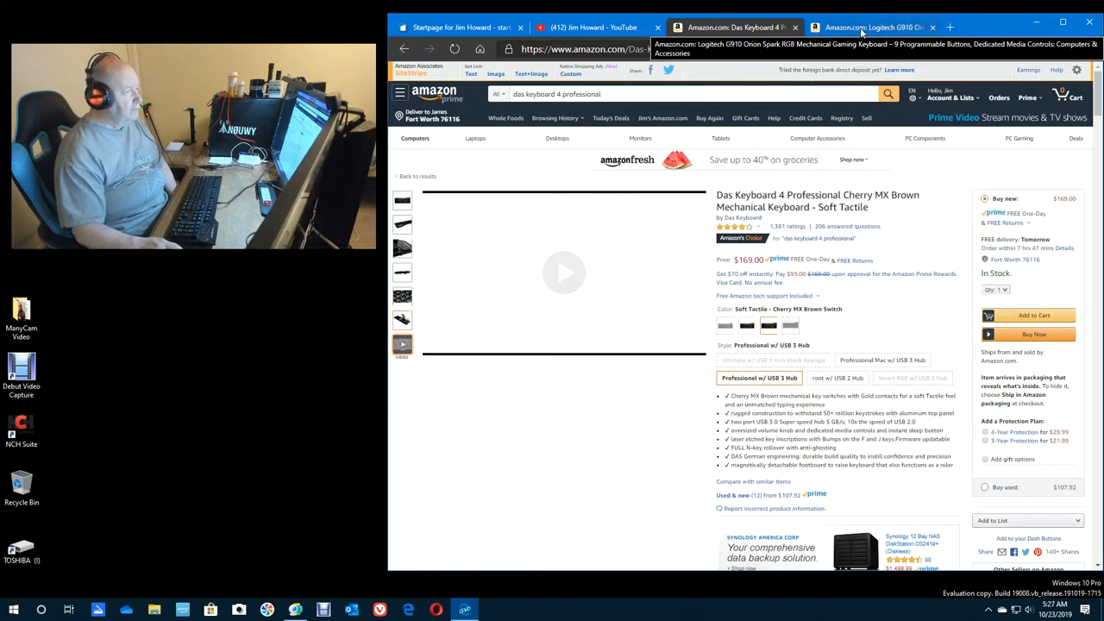
Step: Inspect the Logitech G910 Orion Spark listing, then bring the Howard's Notebook YouTube channel forward
click(871, 27)
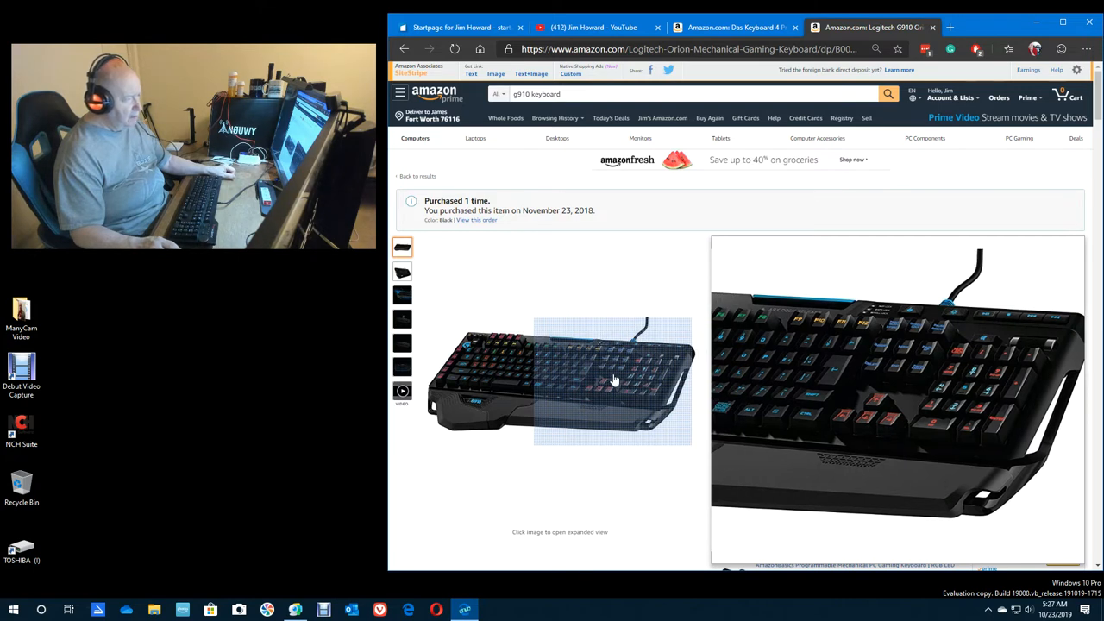
mouse_move(613, 379)
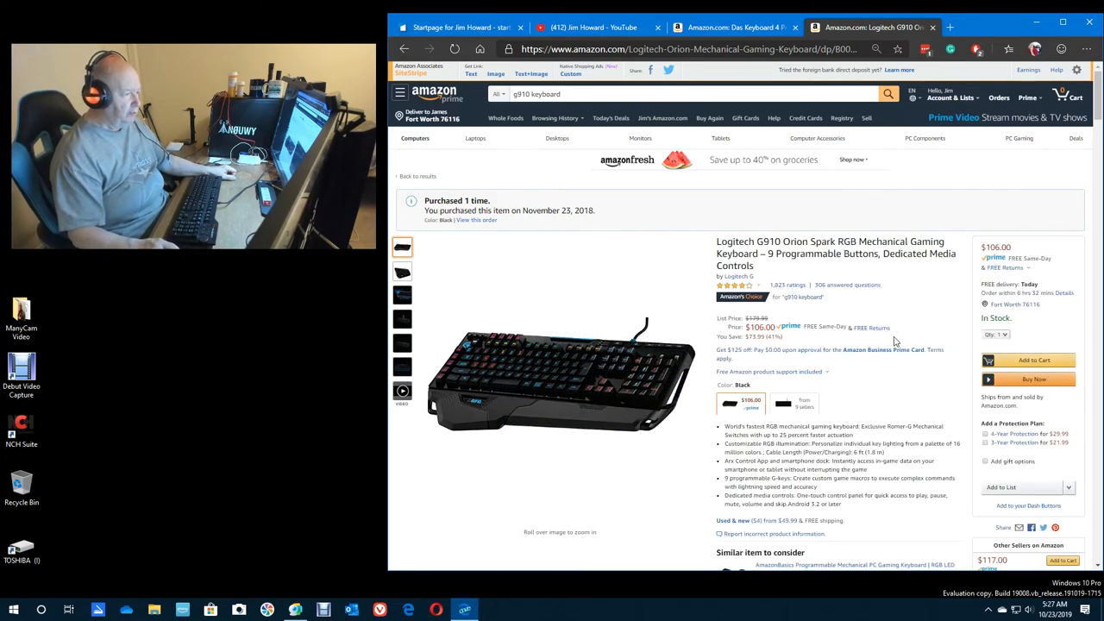
mouse_move(625, 380)
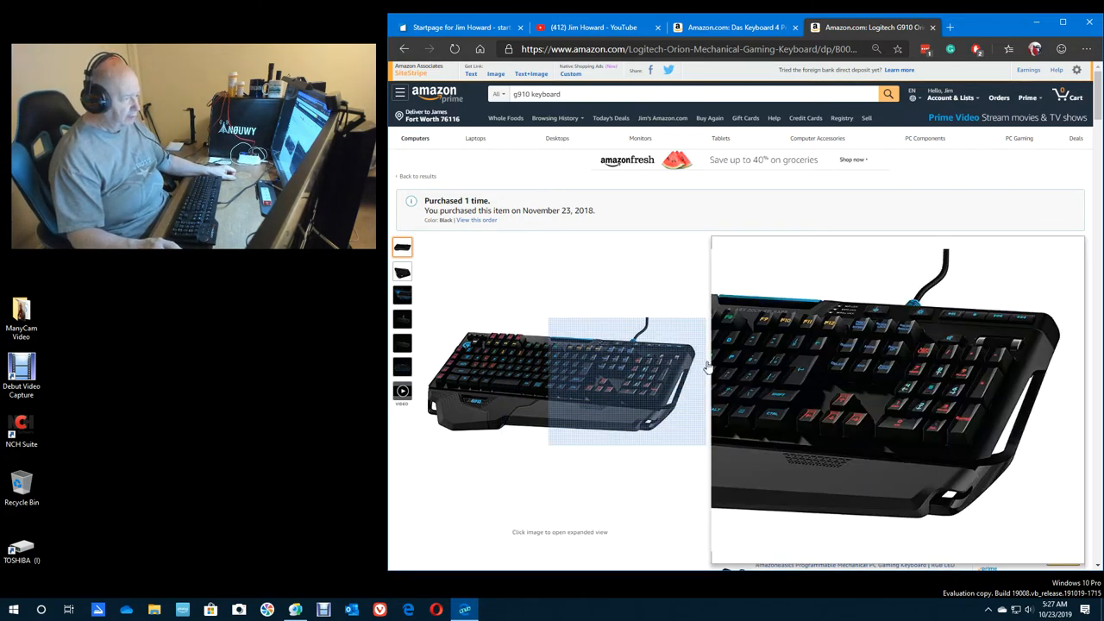
mouse_move(517, 354)
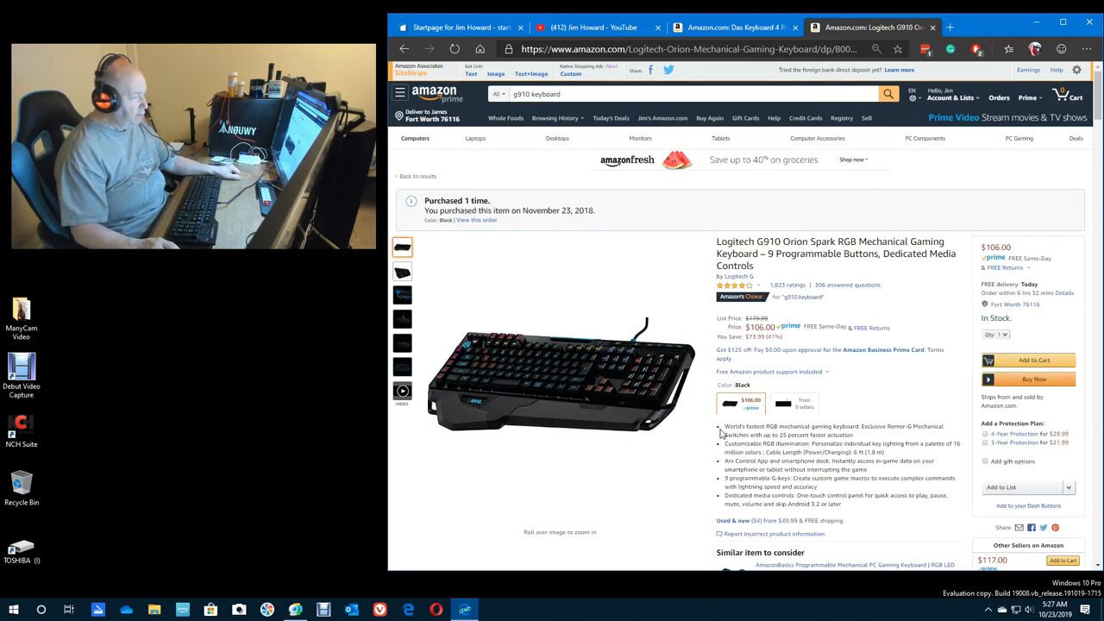
mouse_move(594, 286)
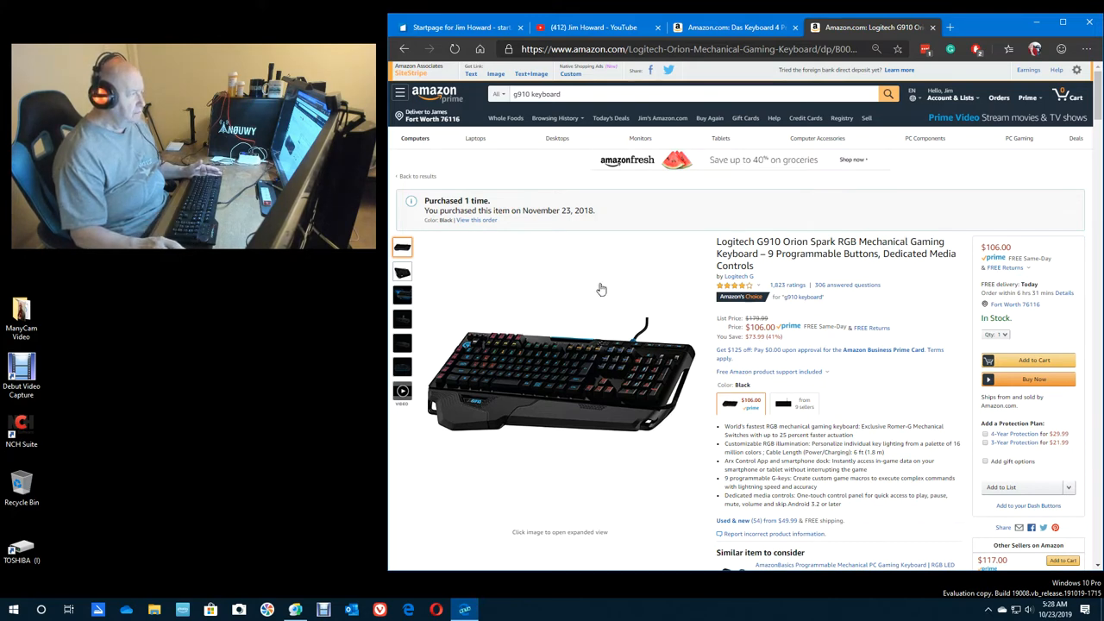
click(735, 27)
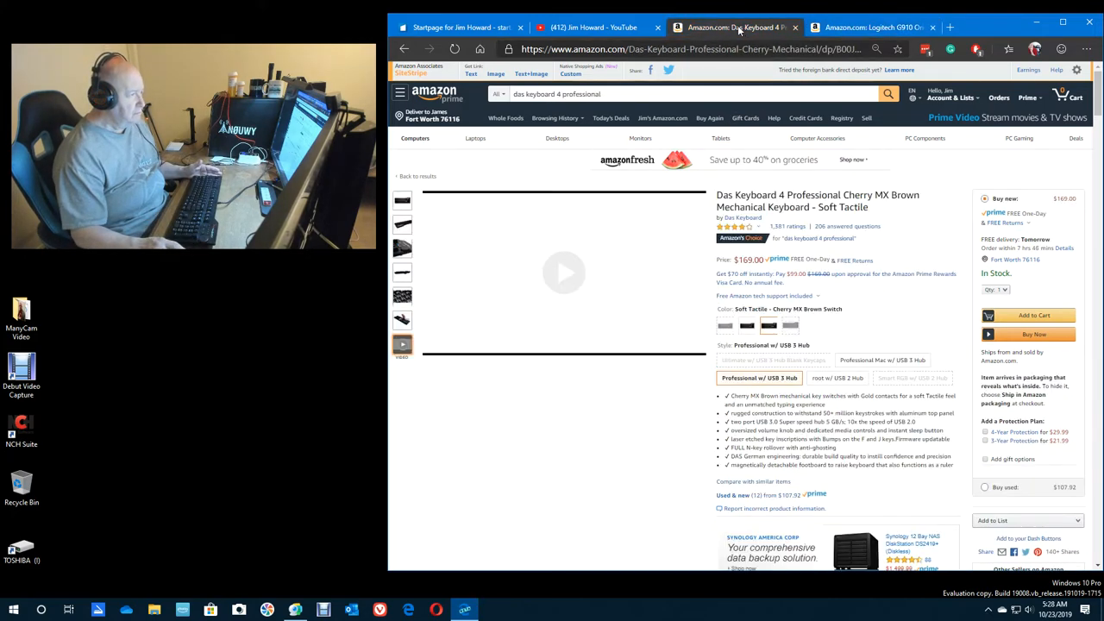
click(594, 28)
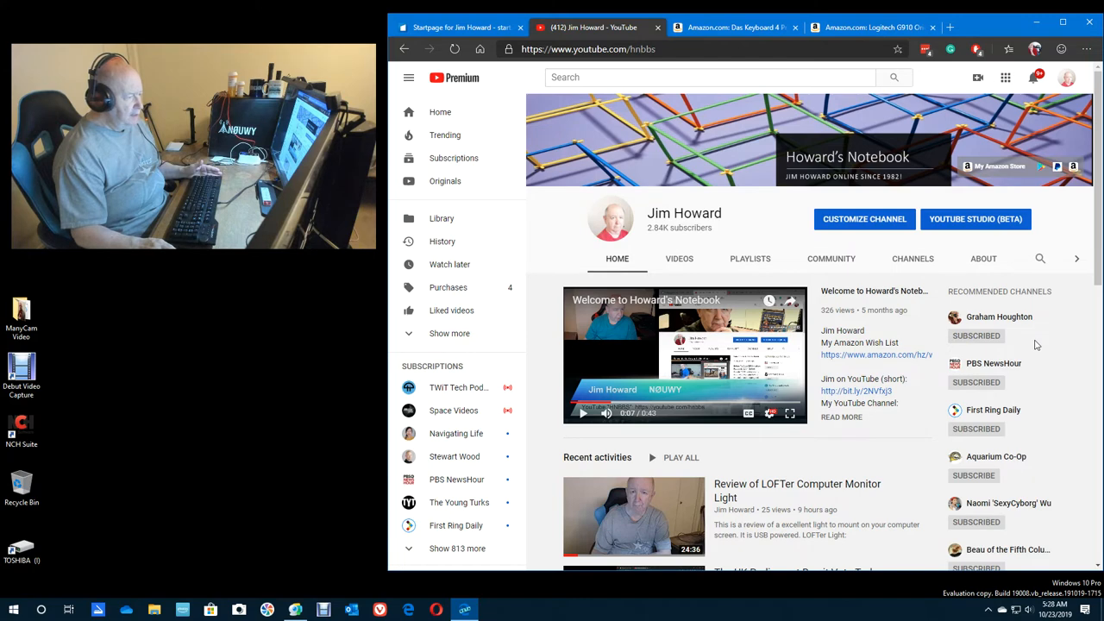
Step: Scroll through the channel's recent uploads and launch YouTube Studio (beta)
scroll(down, 3)
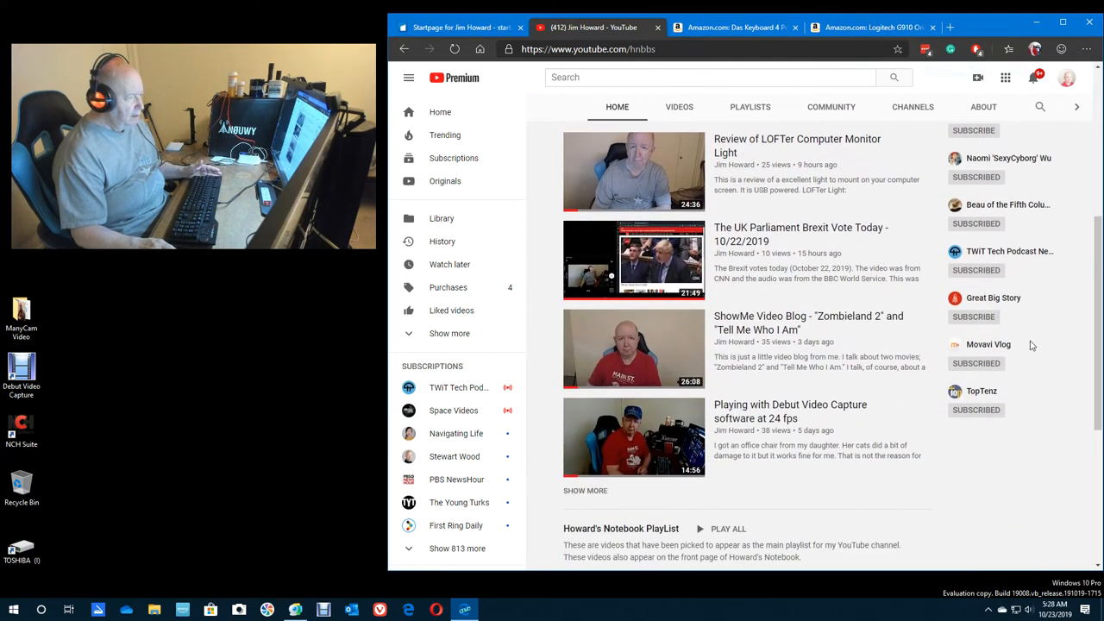
scroll(down, 3)
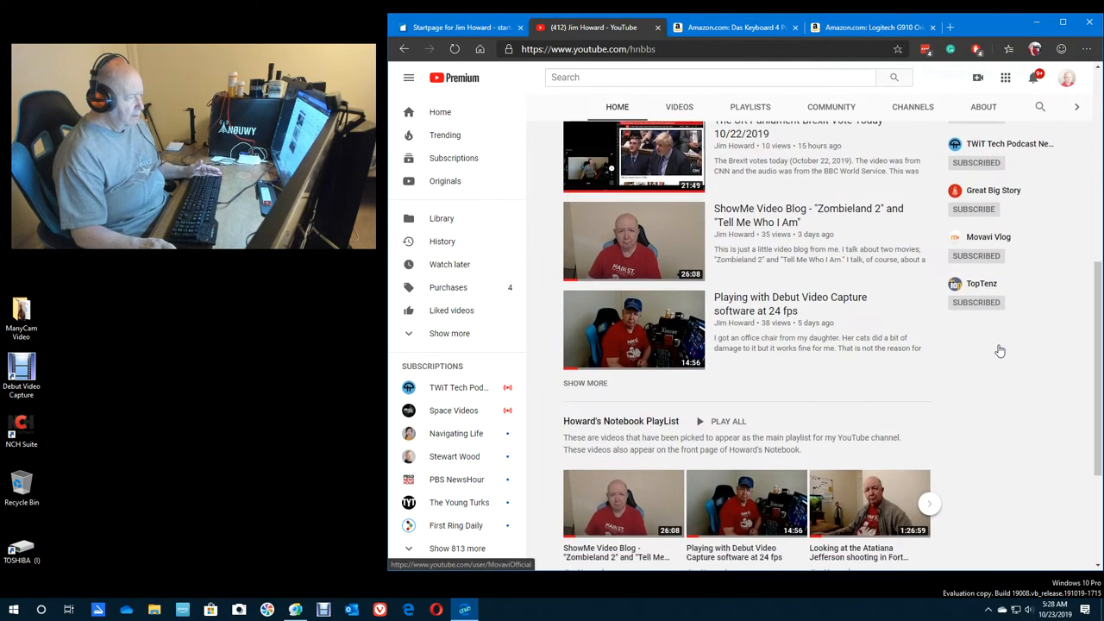
scroll(up, 3)
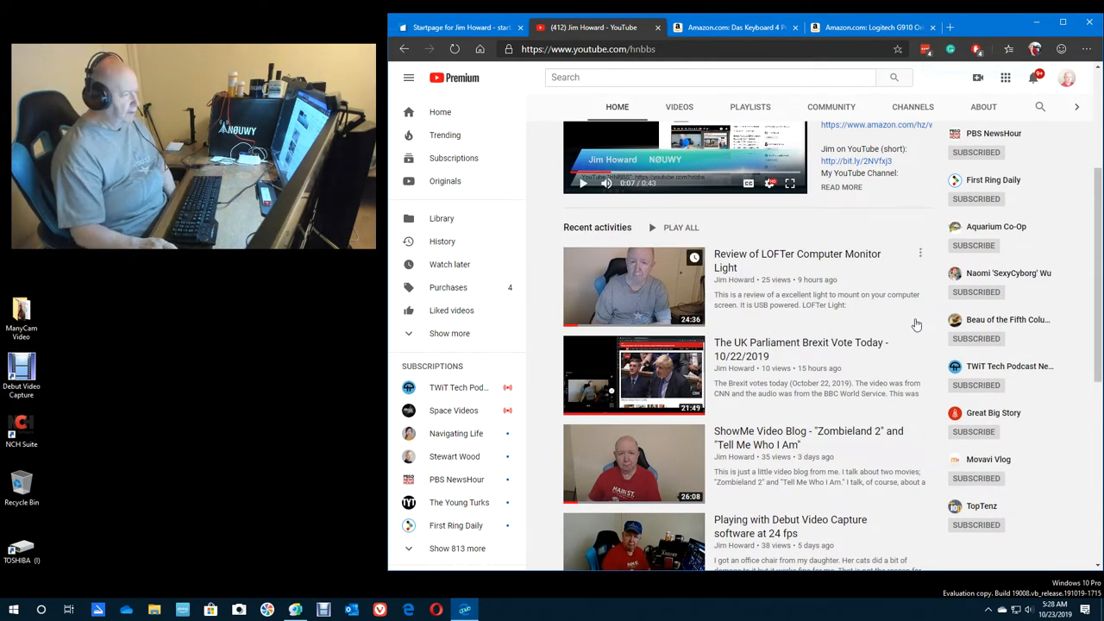
scroll(down, 3)
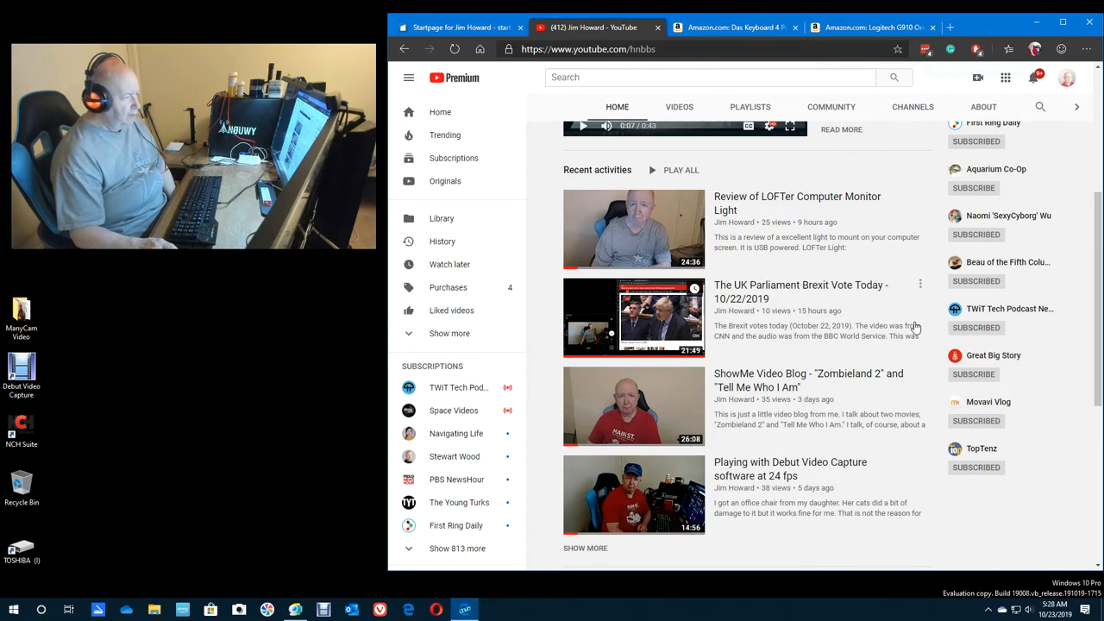
scroll(down, 3)
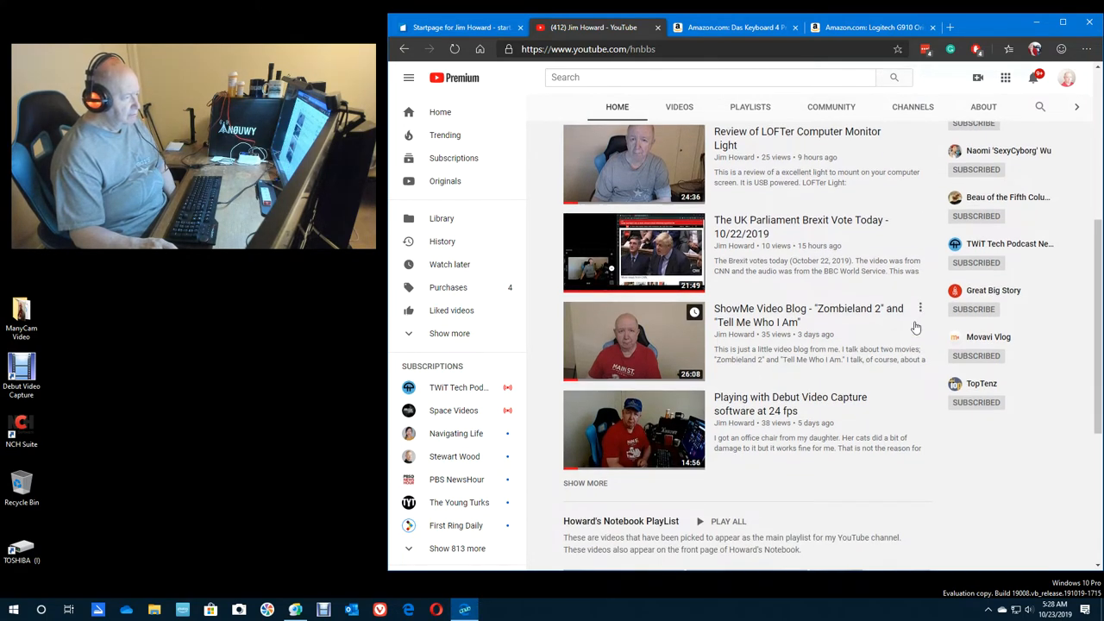
scroll(up, 3)
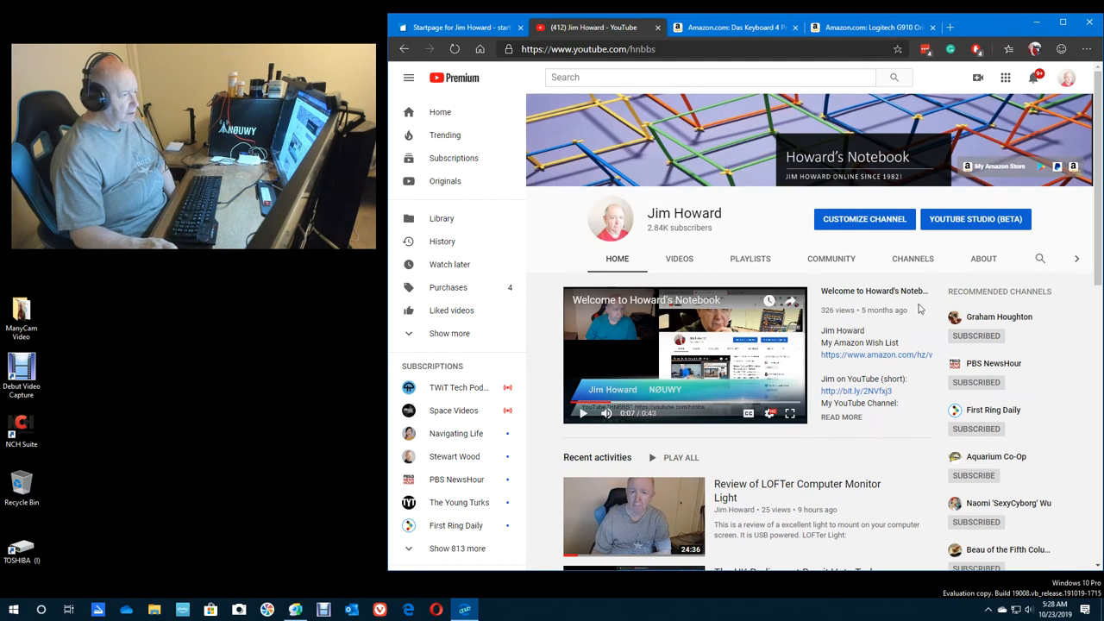
click(976, 217)
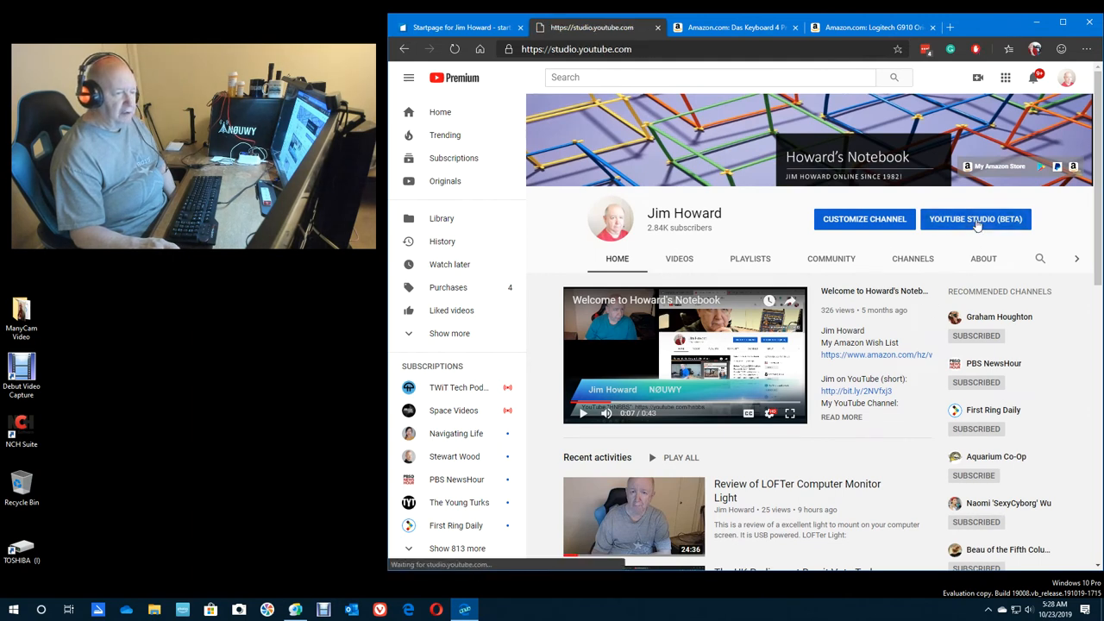
Step: Load the YouTube Studio channel dashboard and scroll through it
click(976, 218)
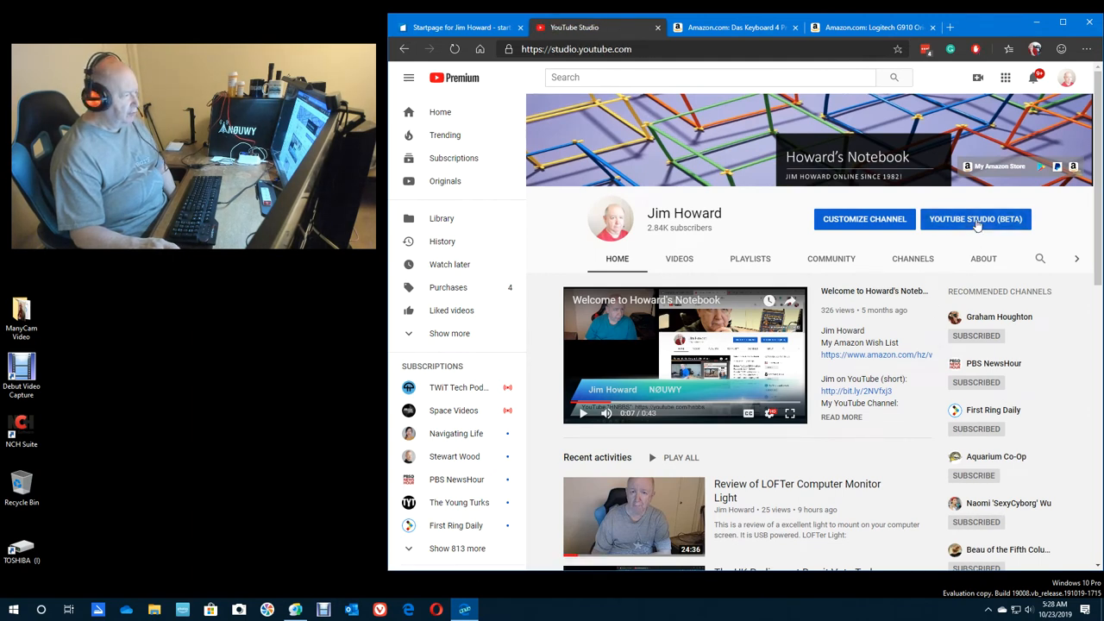
click(976, 217)
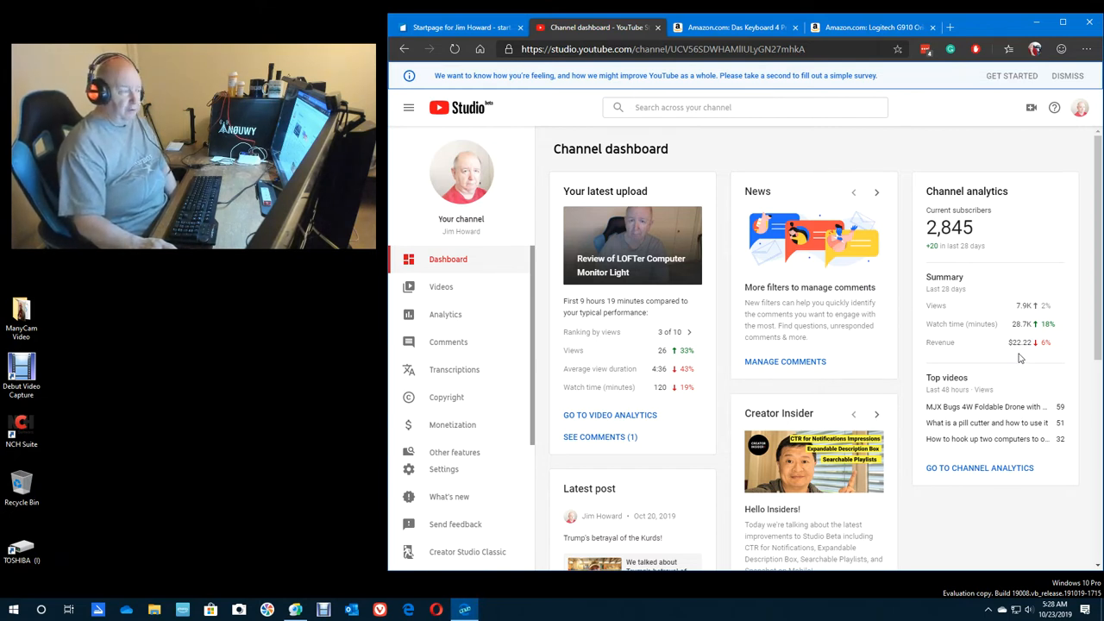
mouse_move(831, 355)
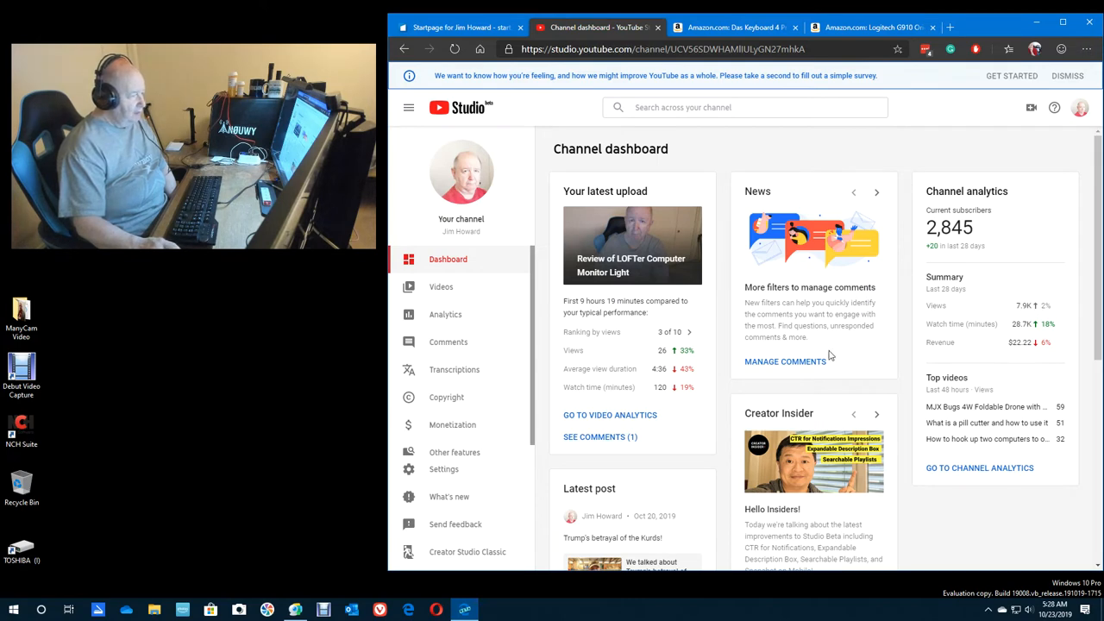
scroll(down, 3)
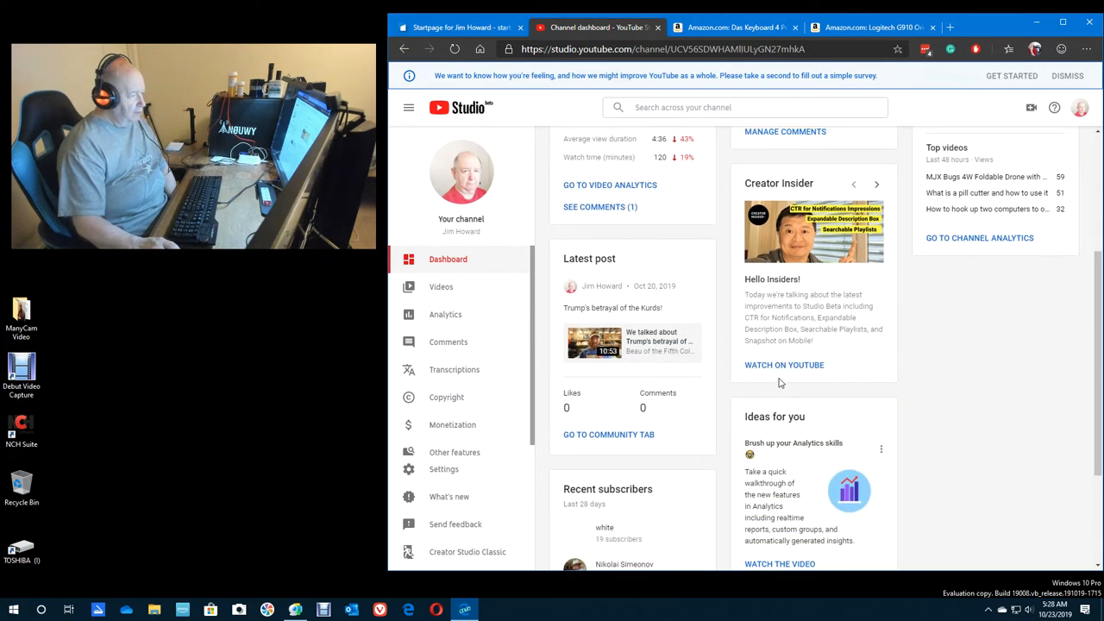
scroll(up, 3)
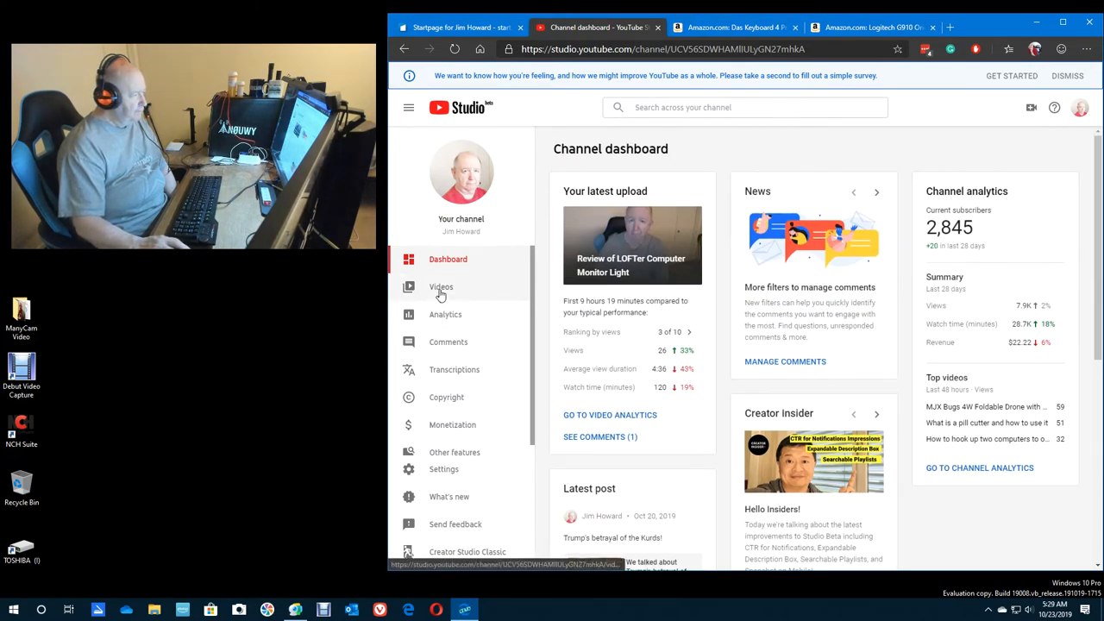
Step: Switch from the dashboard to the Channel videos list via the Videos sidebar entry
click(442, 286)
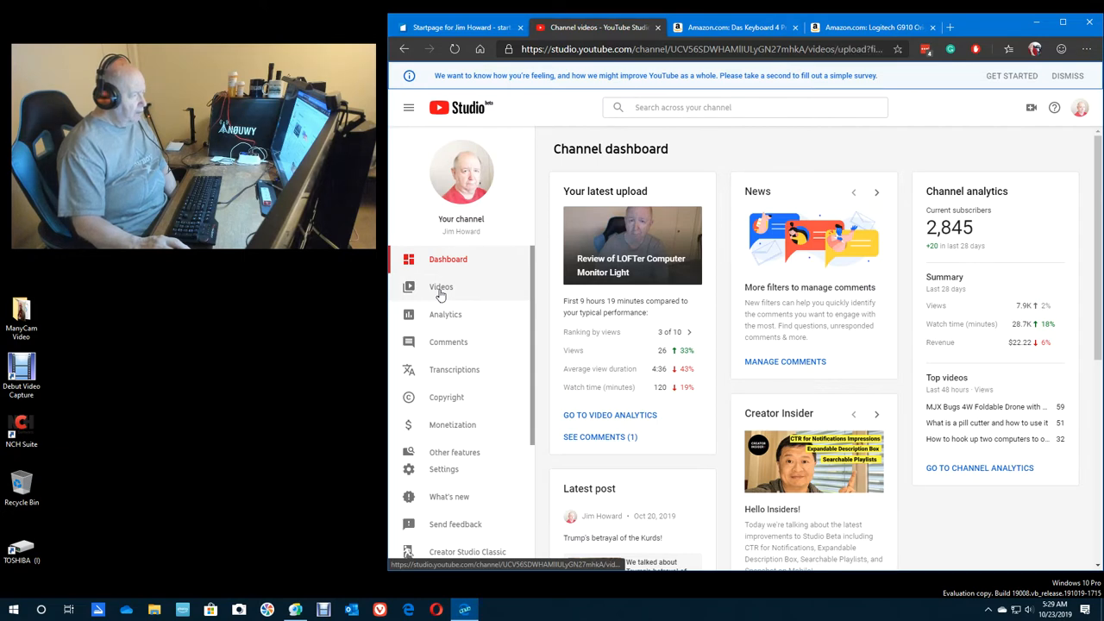
click(441, 286)
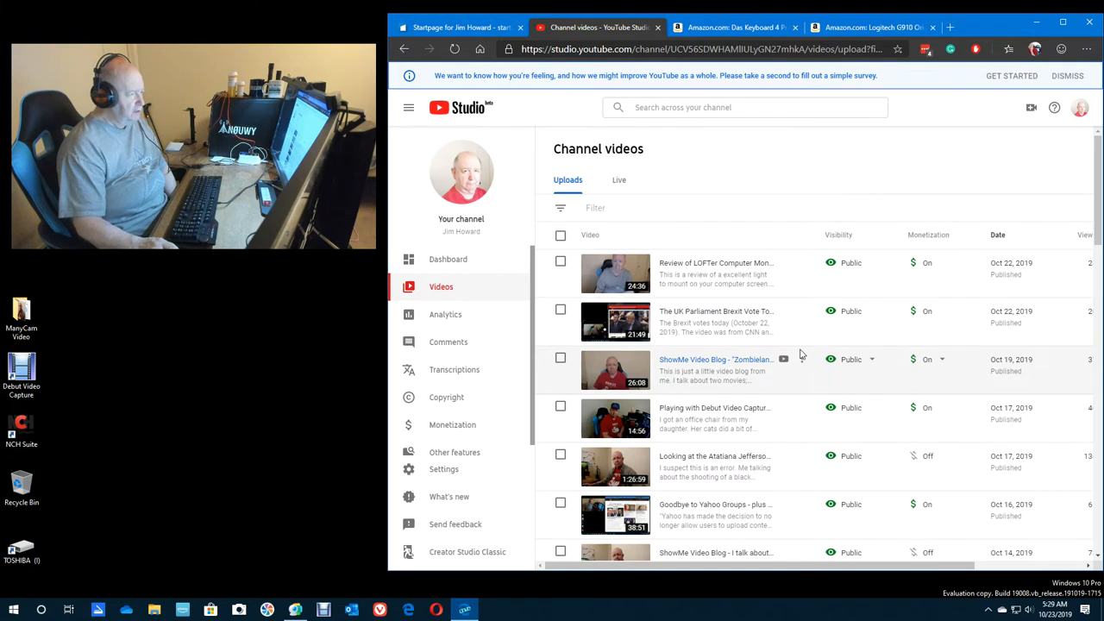
scroll(down, 3)
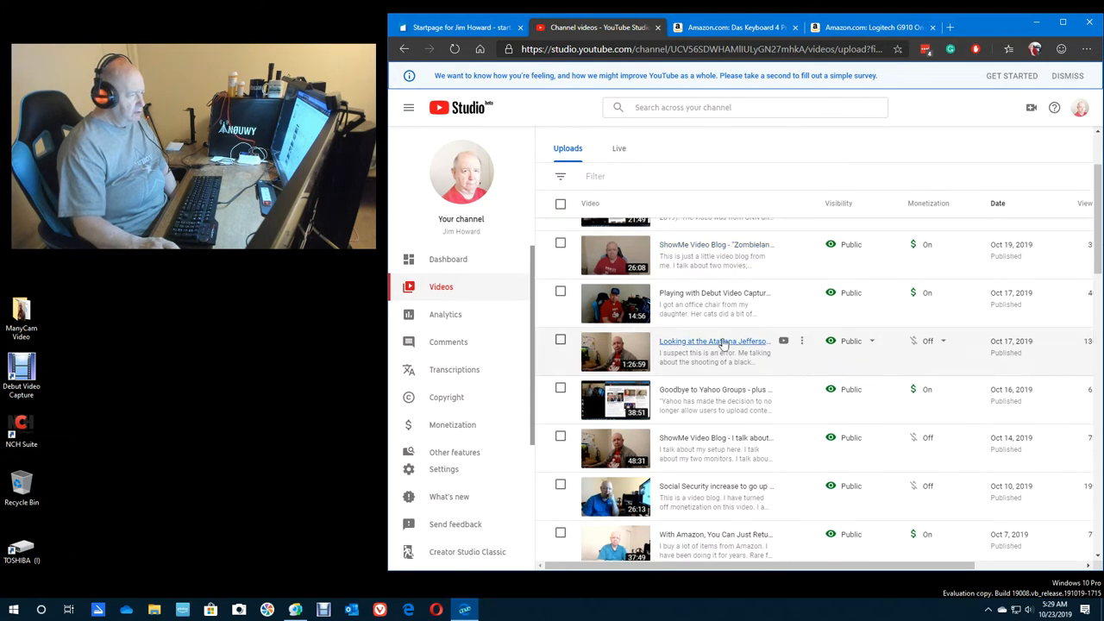
mouse_move(714, 345)
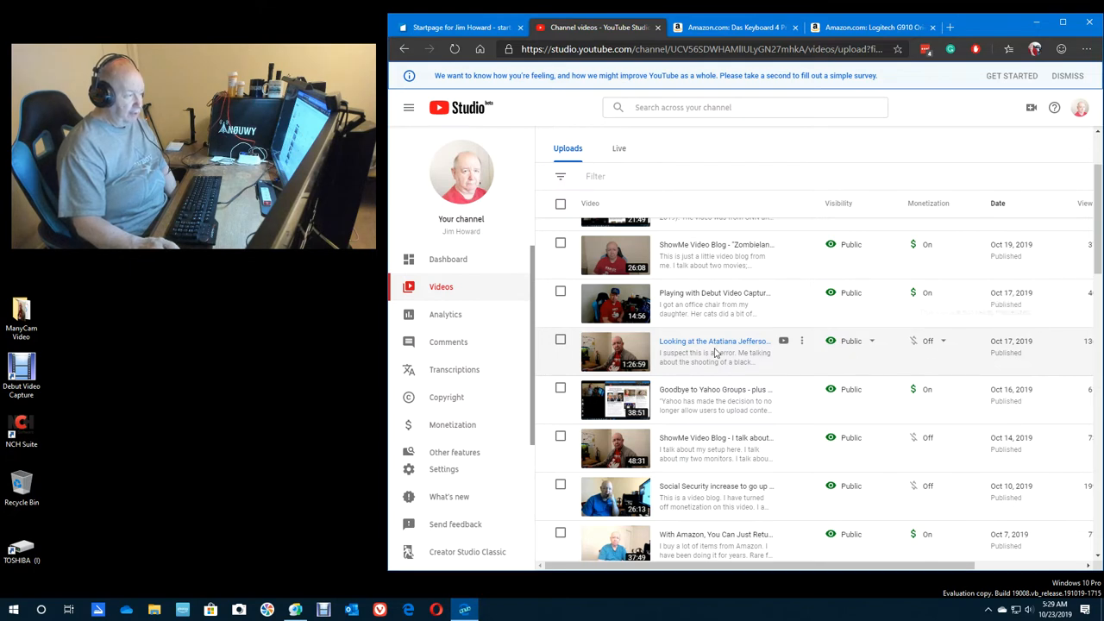
mouse_move(928, 357)
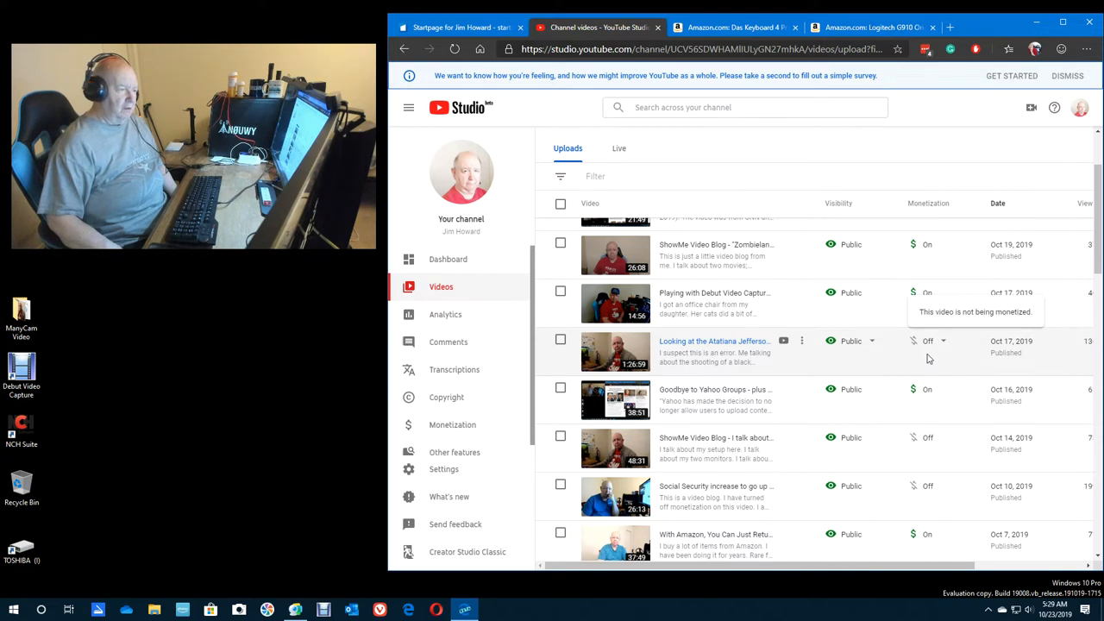
mouse_move(914, 355)
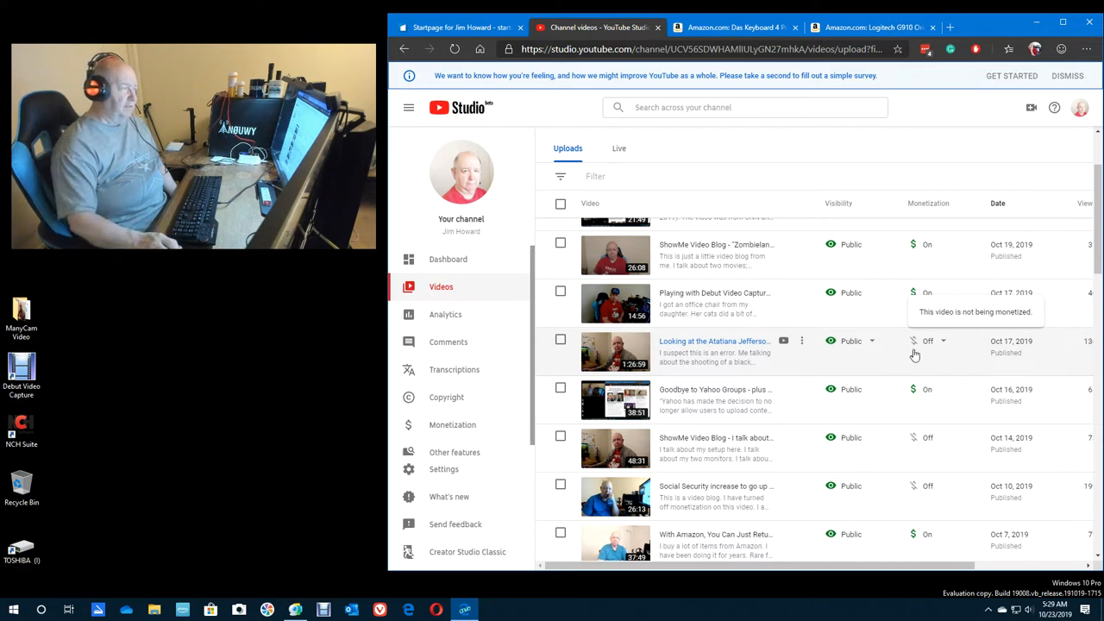
mouse_move(389, 237)
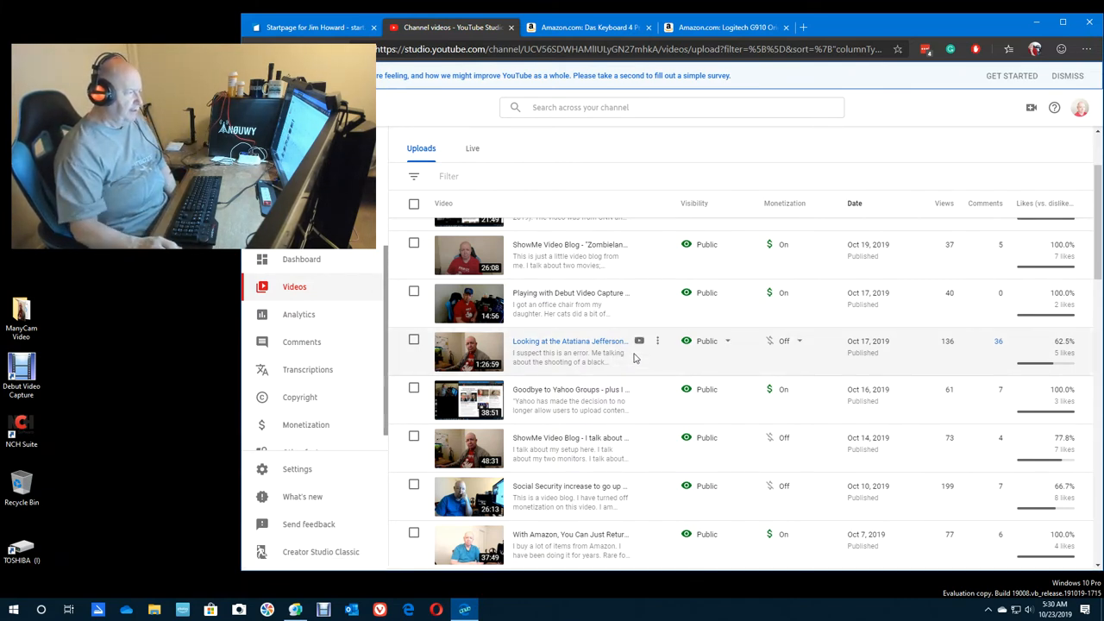
mouse_move(681, 362)
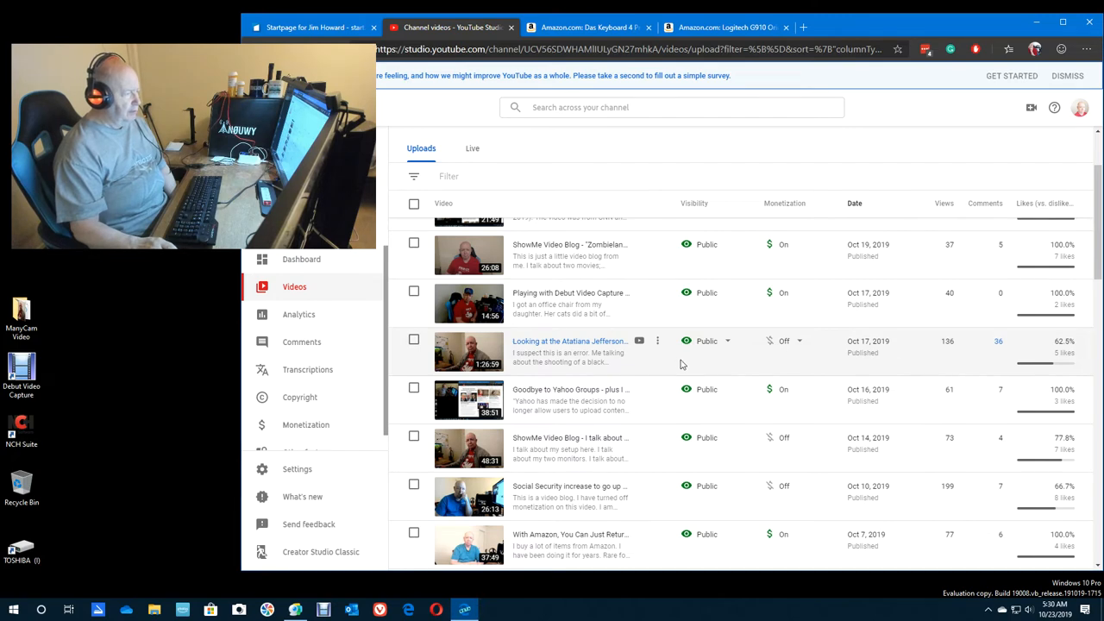
Step: Scroll through the Uploads list to check each video's visibility, dates and view counts
scroll(down, 3)
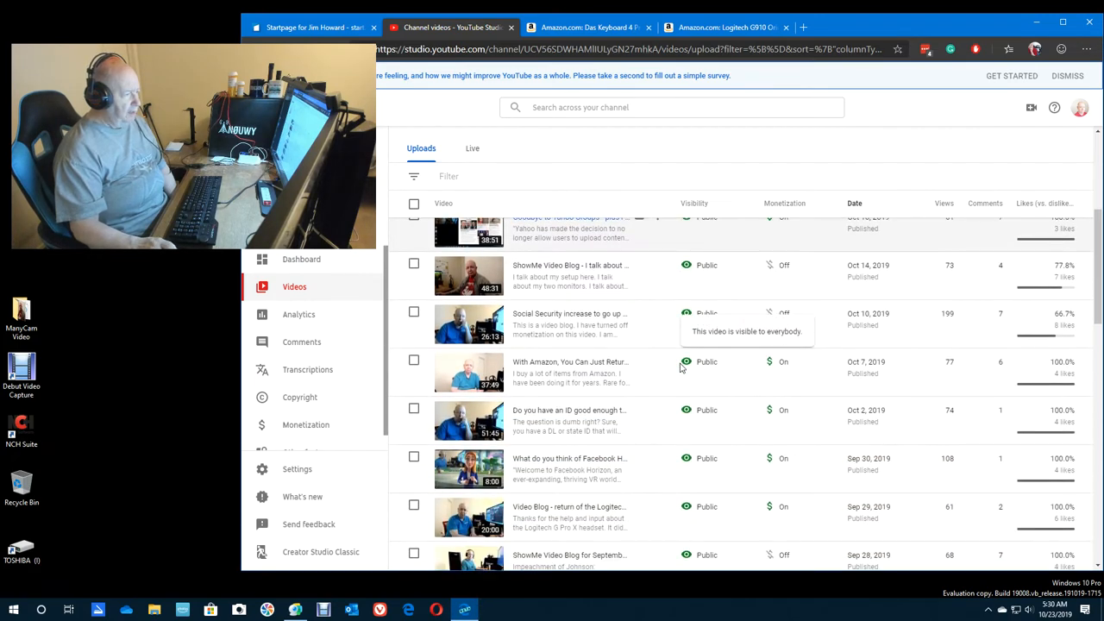
scroll(down, 3)
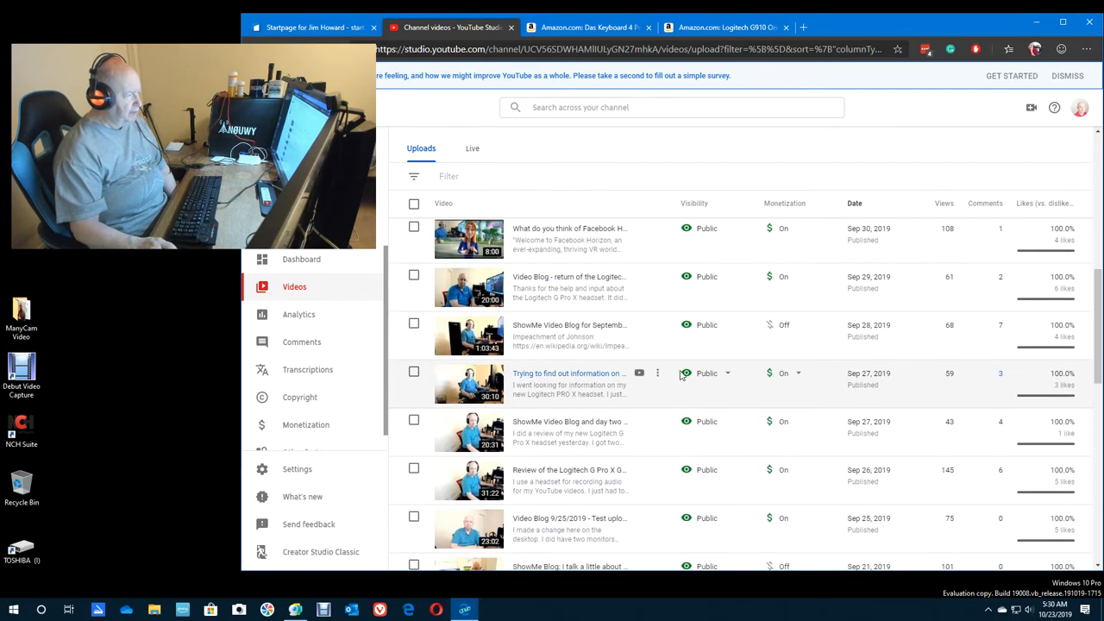
scroll(down, 3)
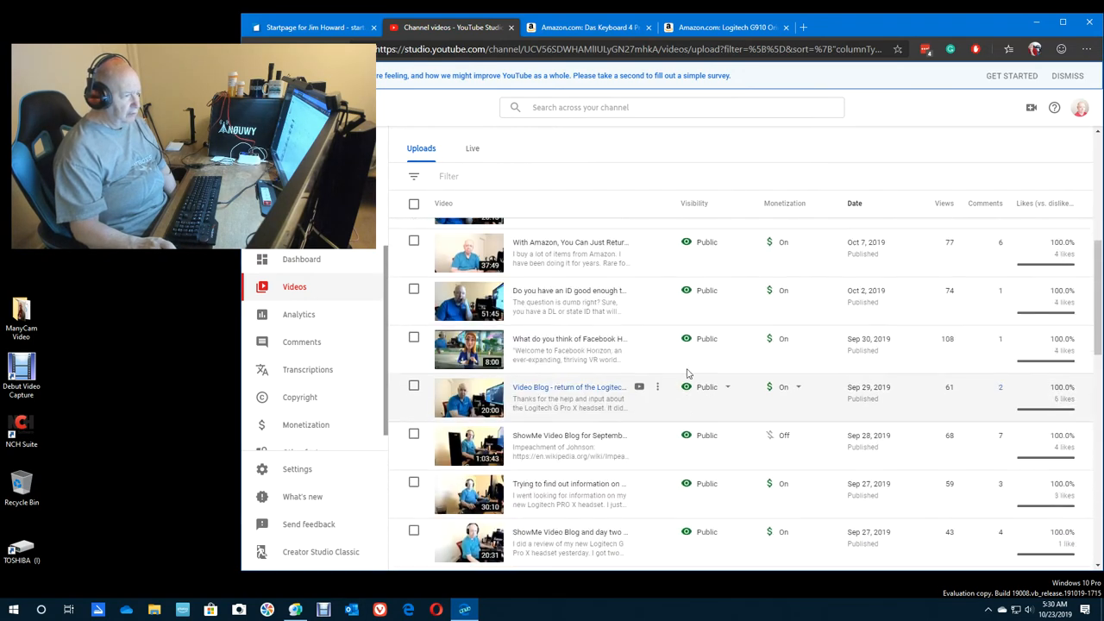
scroll(up, 3)
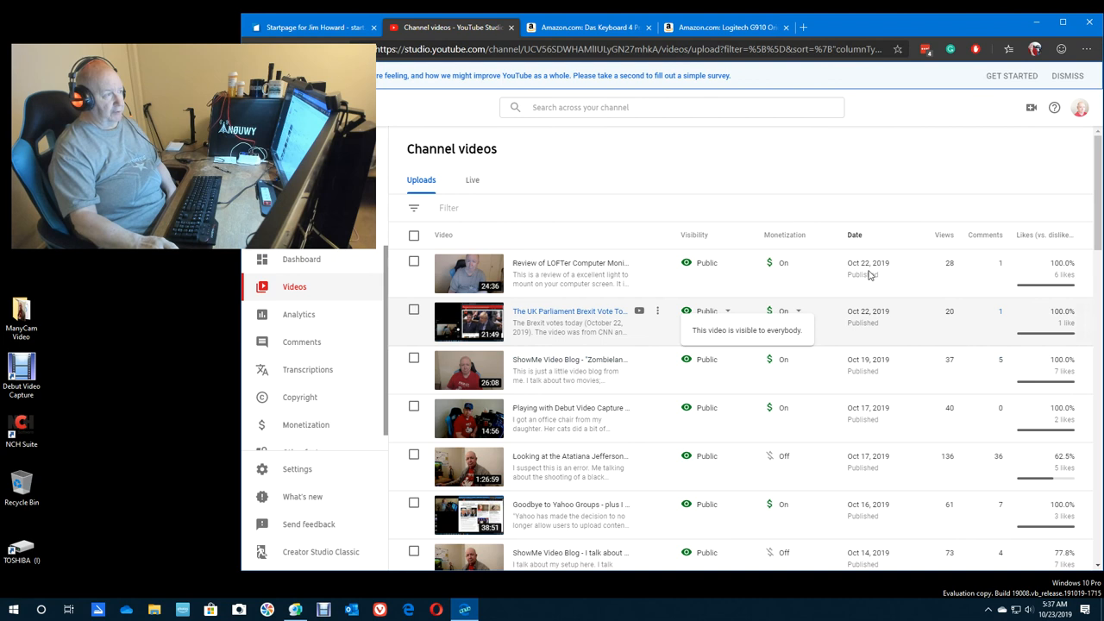
mouse_move(804, 28)
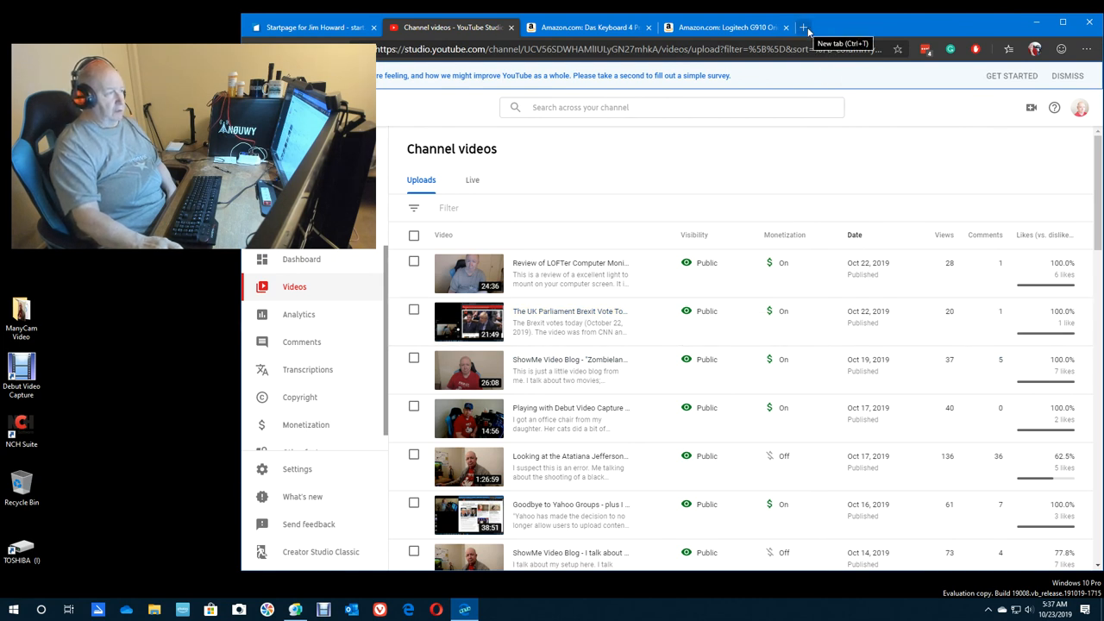
Step: Start a new Edge tab with jimhoward.me entered in the address bar
click(804, 27)
text(jimhoward.me)
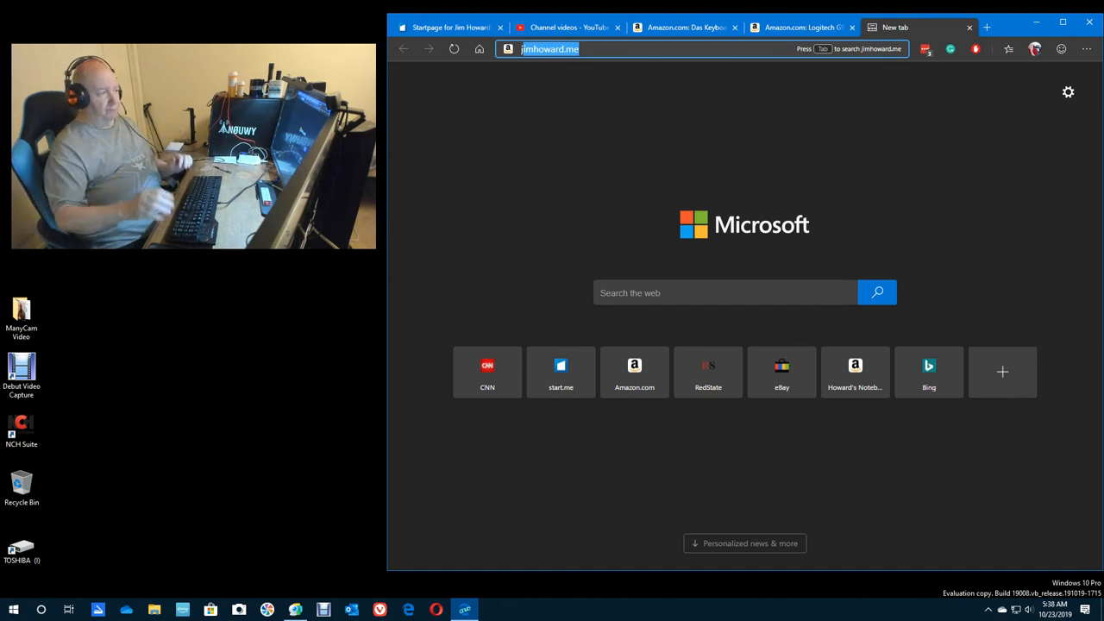
Step: Visit jimhoward.me, landing on the Howard's Notebook Amazon storefront with its idea lists
key(Return)
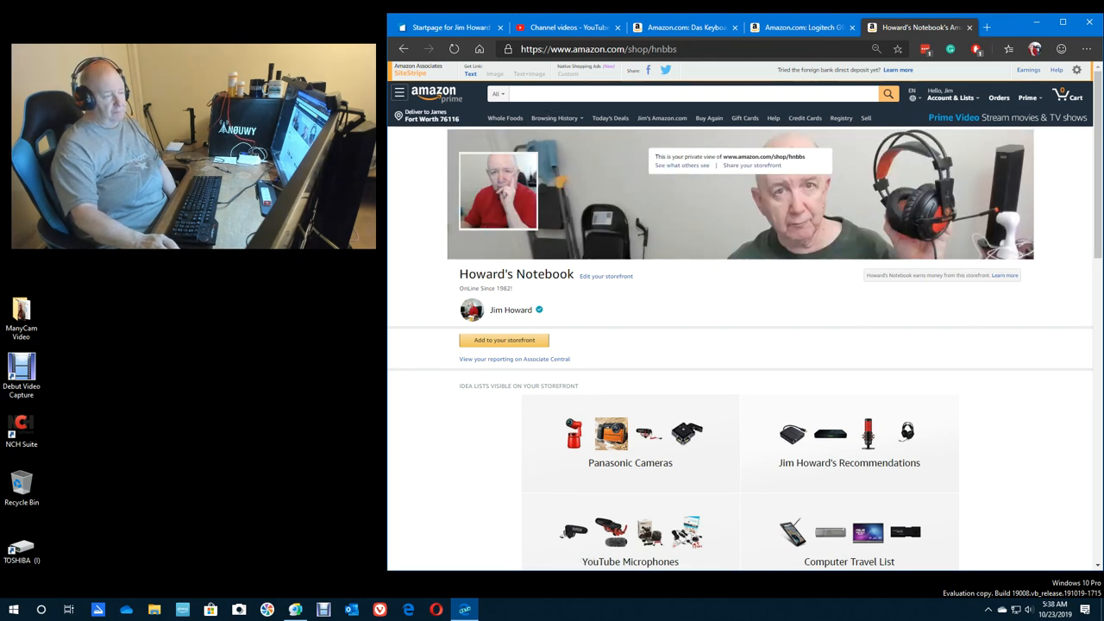
mouse_move(573, 286)
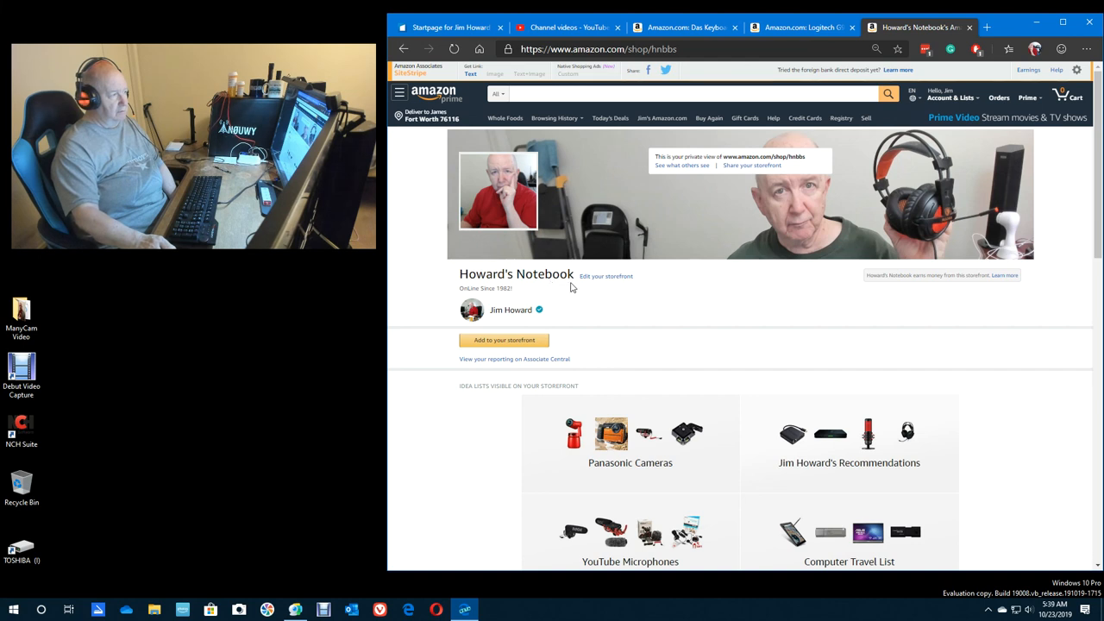
mouse_move(610, 66)
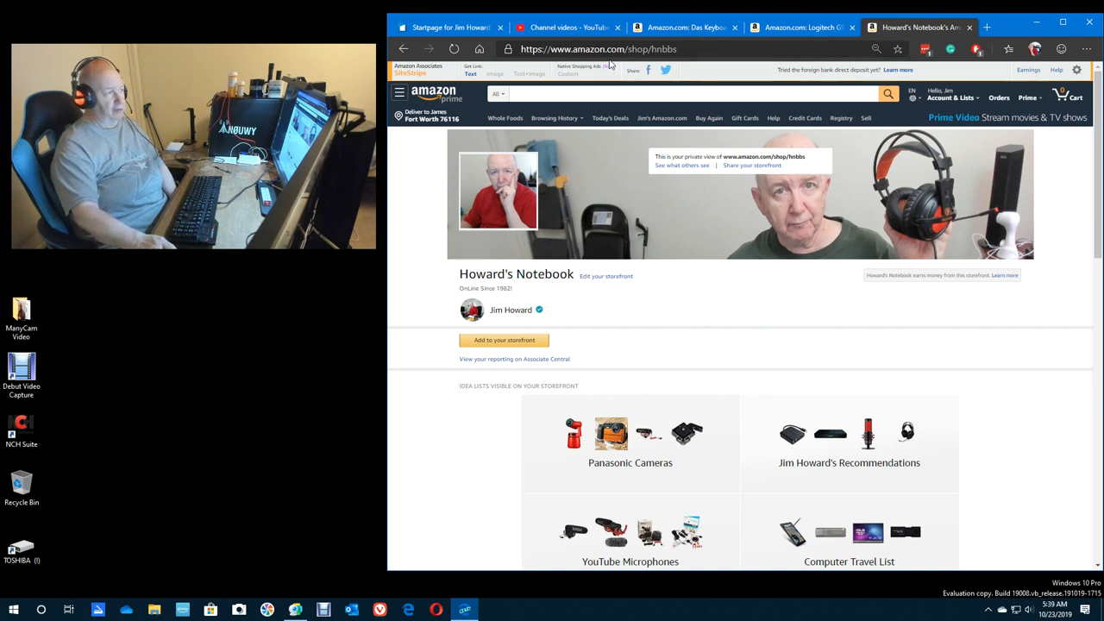
mouse_move(657, 89)
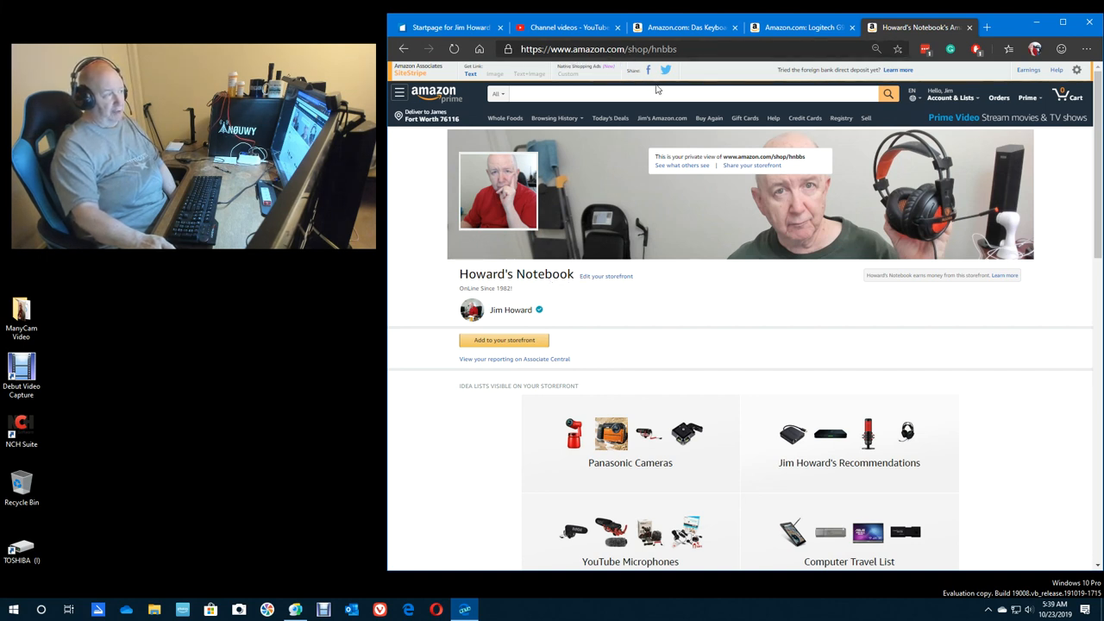